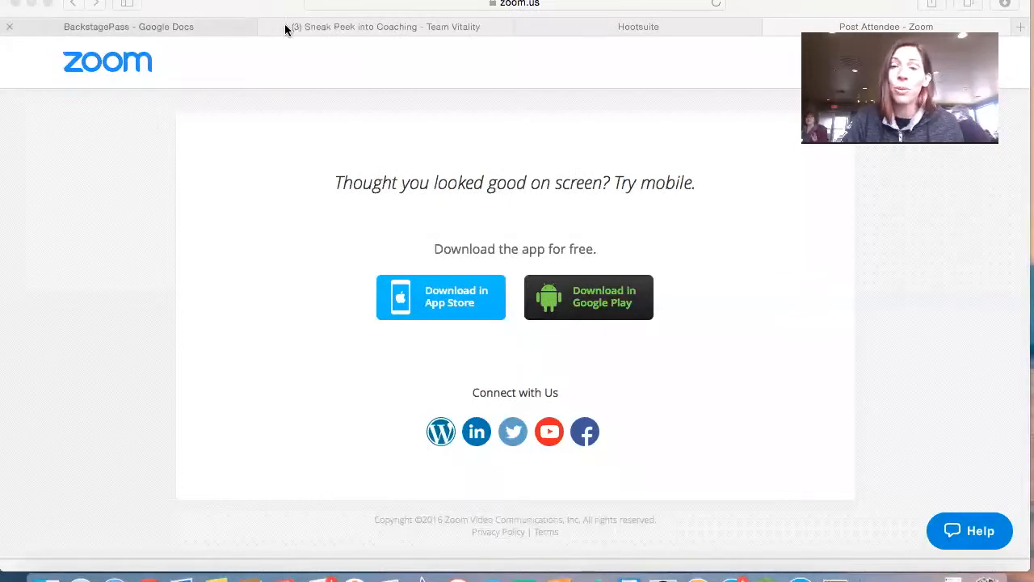
Switch from the Zoom page to the Hootsuite dashboard showing the My Tweets stream
{"action": "left_click", "coordinate": [638, 26]}
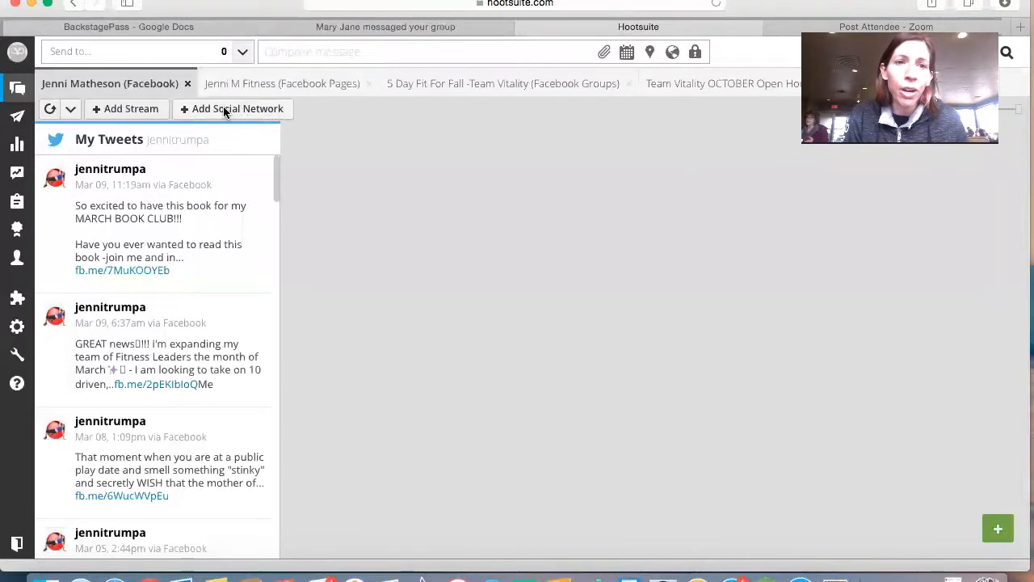
Reconnect the Facebook account through Add Social Network by entering the Facebook password
{"action": "left_click", "coordinate": [232, 108]}
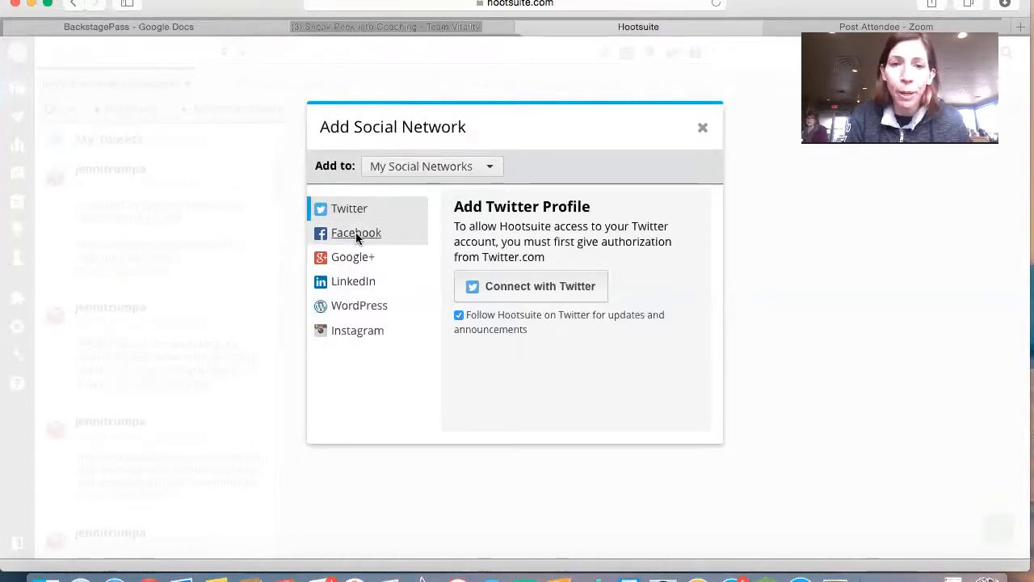
{"action": "left_click", "coordinate": [356, 232]}
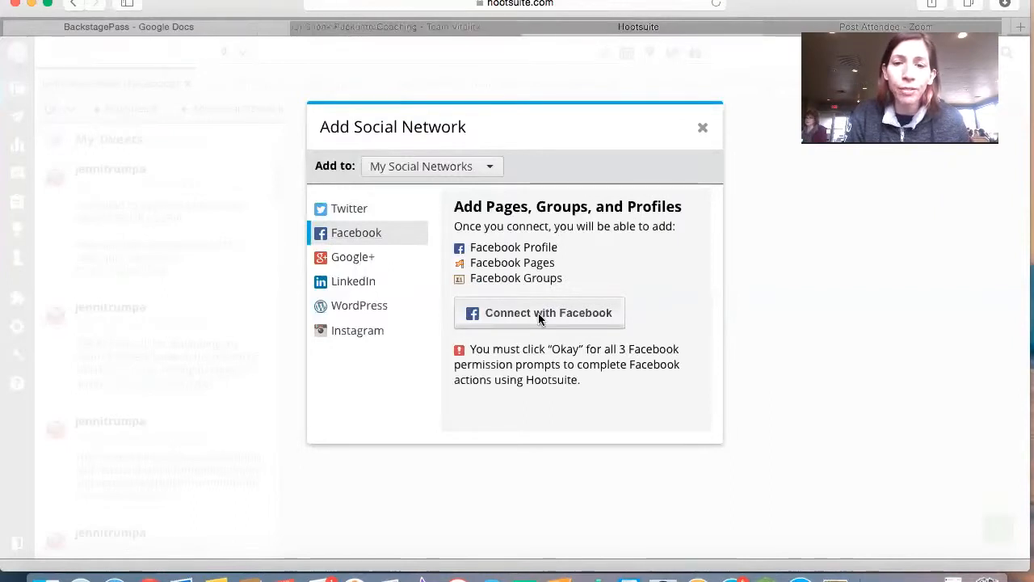
{"action": "left_click", "coordinate": [539, 312]}
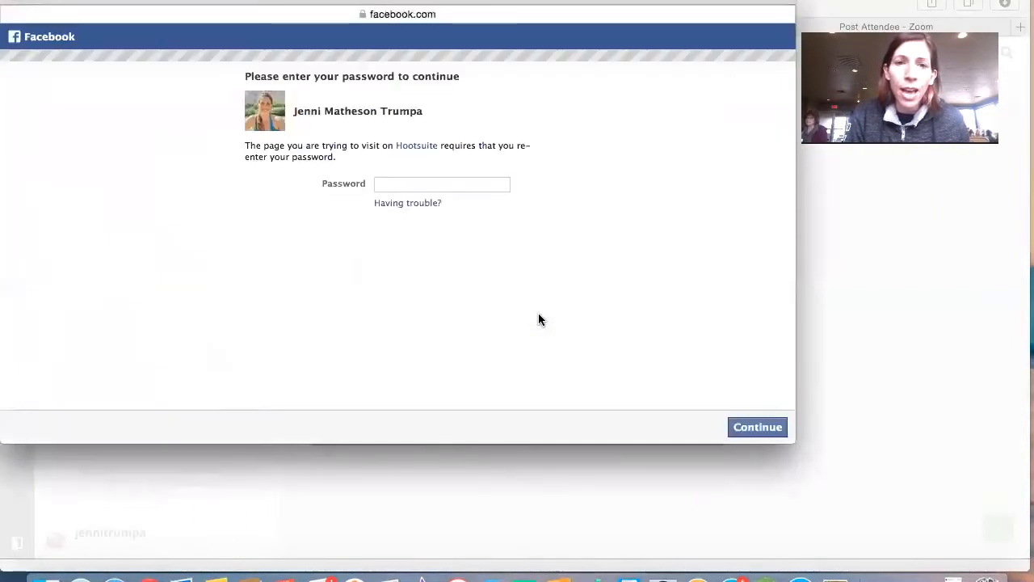
{"action": "left_click", "coordinate": [442, 183]}
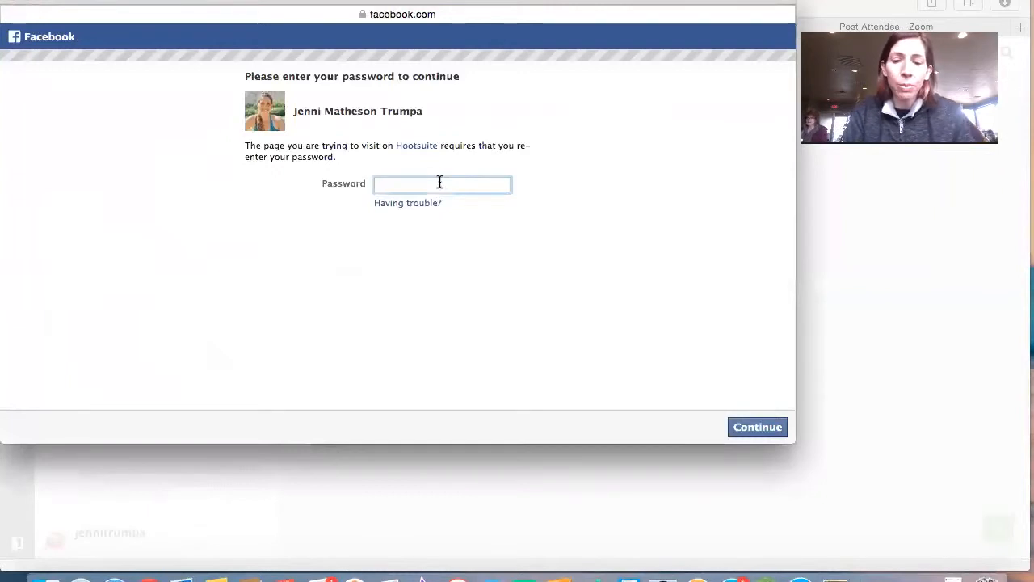
{"action": "type", "text": "password"}
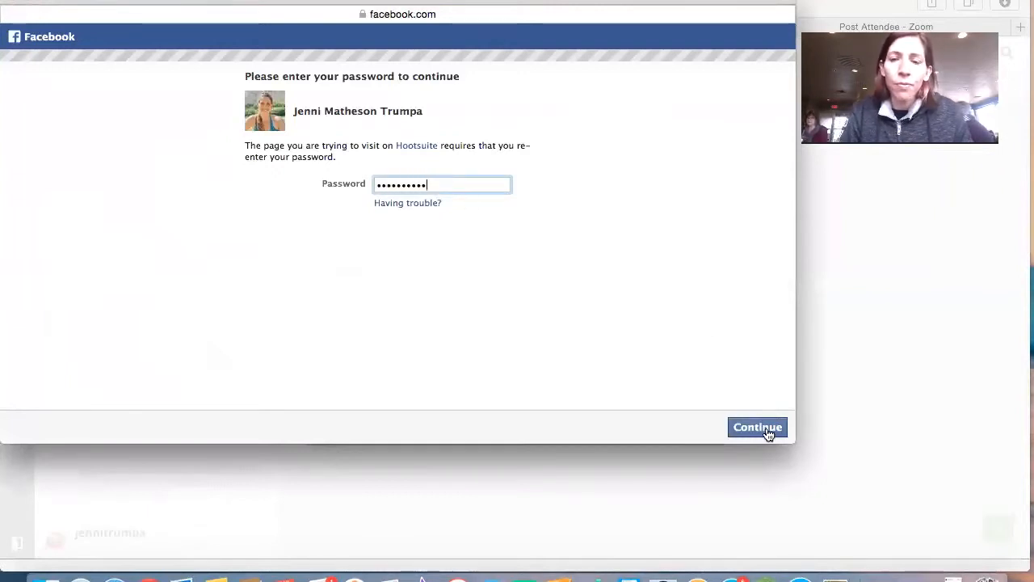
{"action": "left_click", "coordinate": [757, 427]}
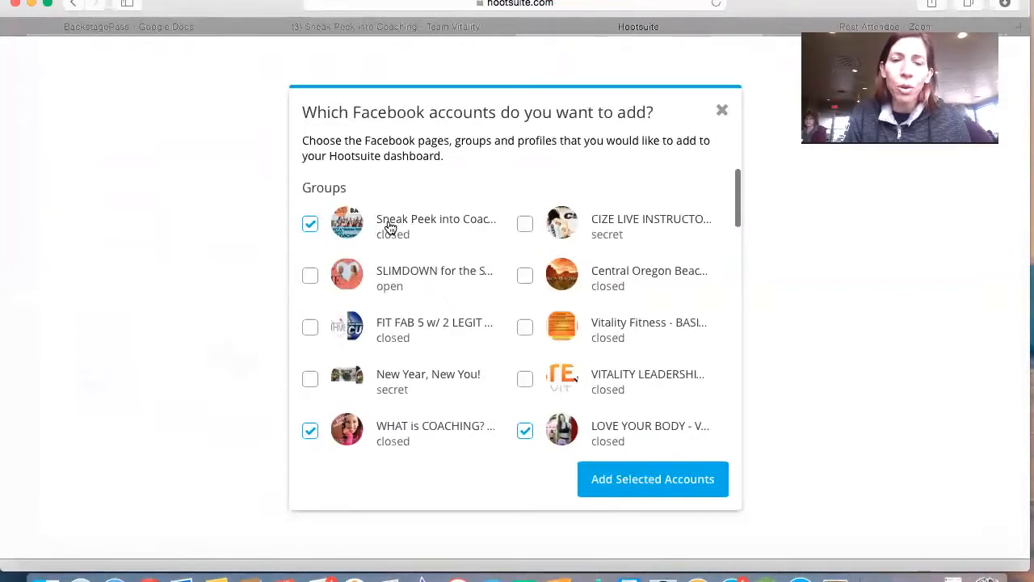
Tick the Sneak Peek into Coaching - Team Vitality group and add the three selected groups
{"action": "left_click", "coordinate": [310, 224]}
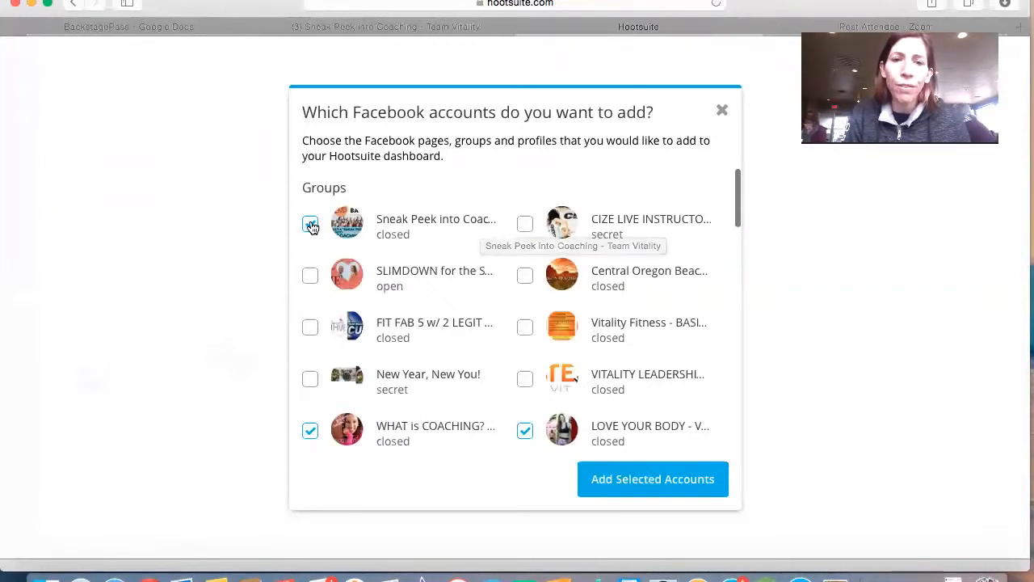
{"action": "left_click", "coordinate": [310, 224]}
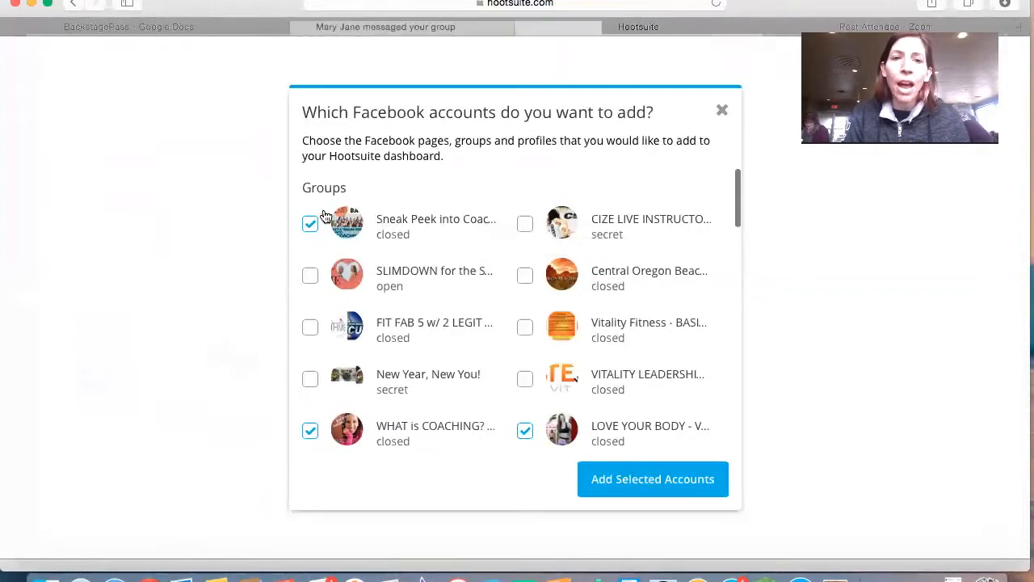
{"action": "left_click", "coordinate": [310, 224]}
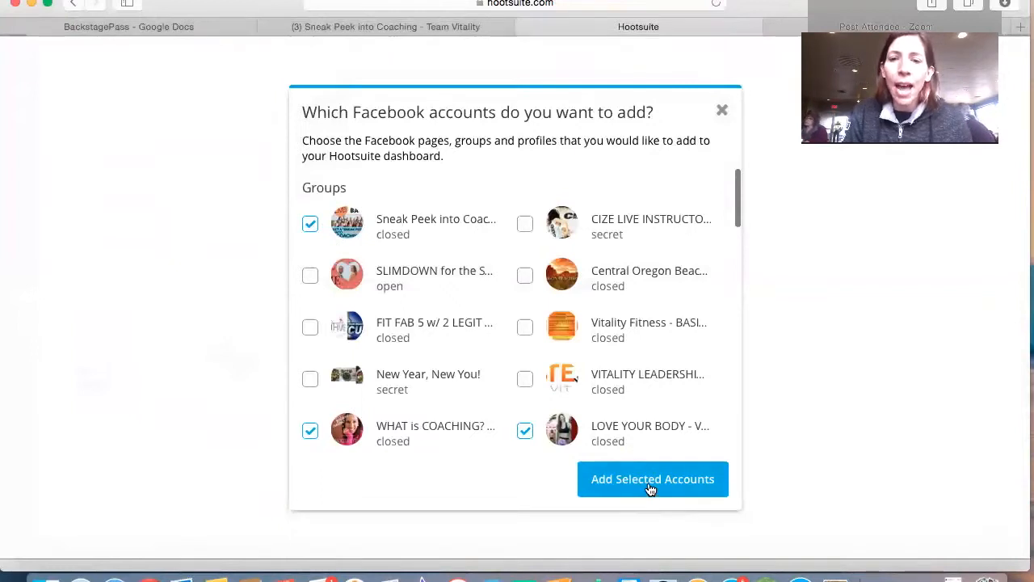
{"action": "left_click", "coordinate": [652, 478]}
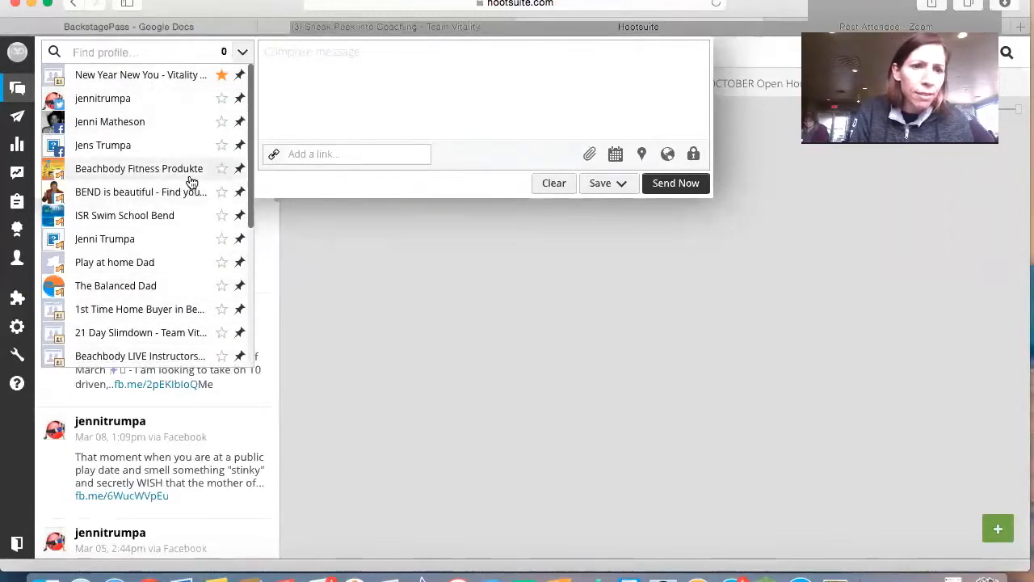
Send the post to Sneak Peek into Coaching - Team Vitality and star it as favourite
{"action": "scroll", "scroll_direction": "down", "scroll_amount": 3}
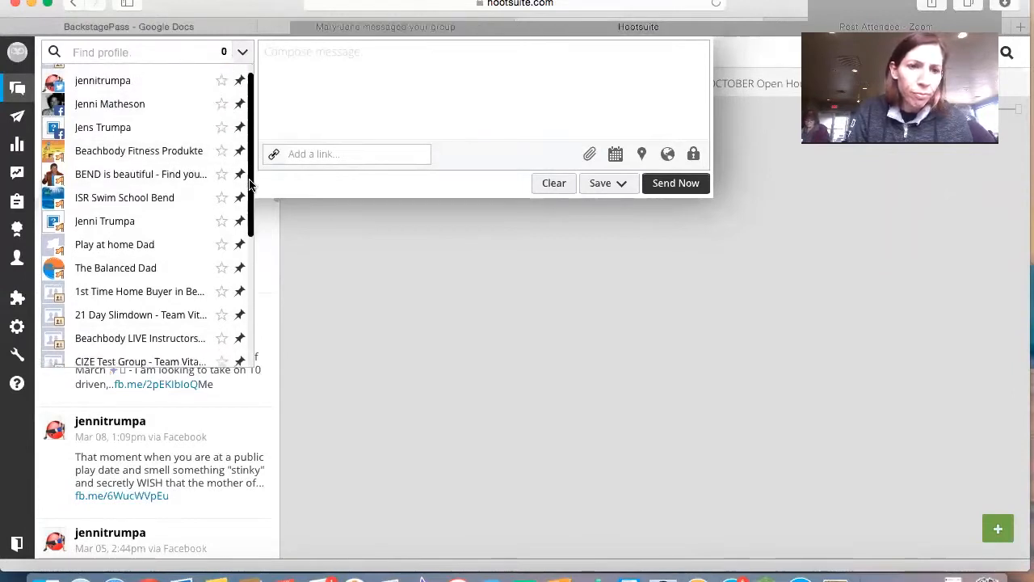
{"action": "scroll", "scroll_direction": "down", "scroll_amount": 3}
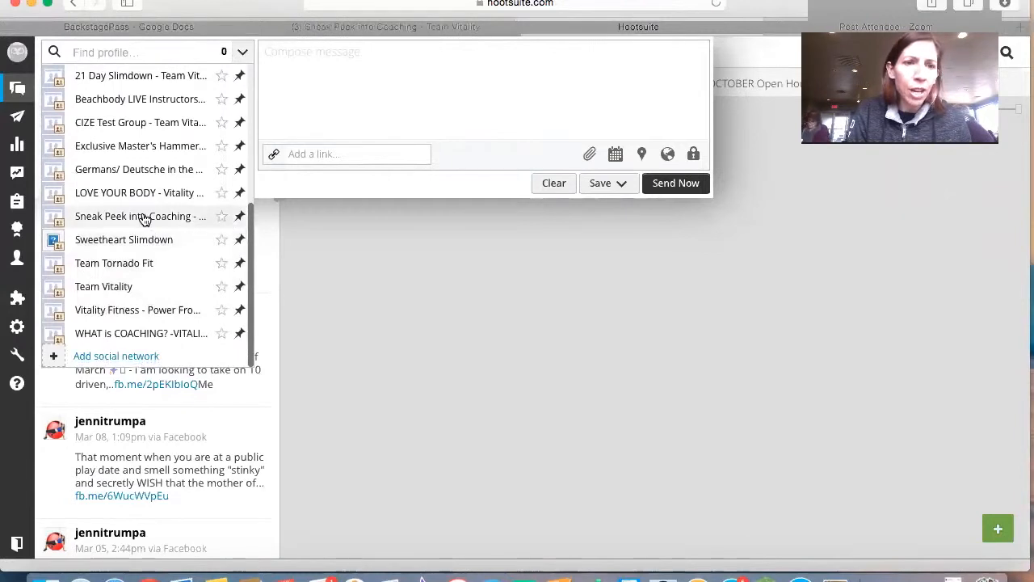
{"action": "mouse_move", "coordinate": [140, 216]}
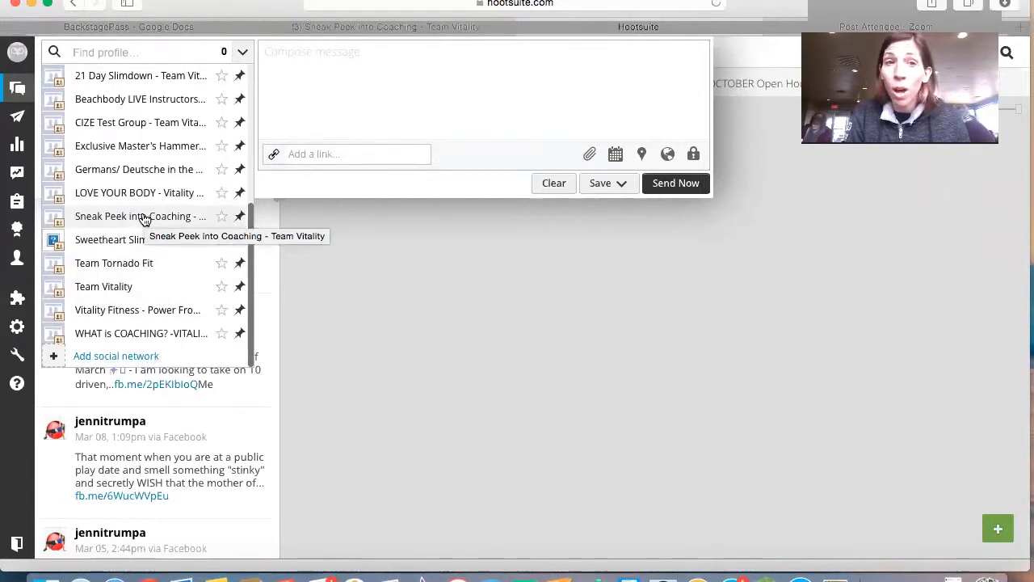
{"action": "left_click", "coordinate": [140, 216]}
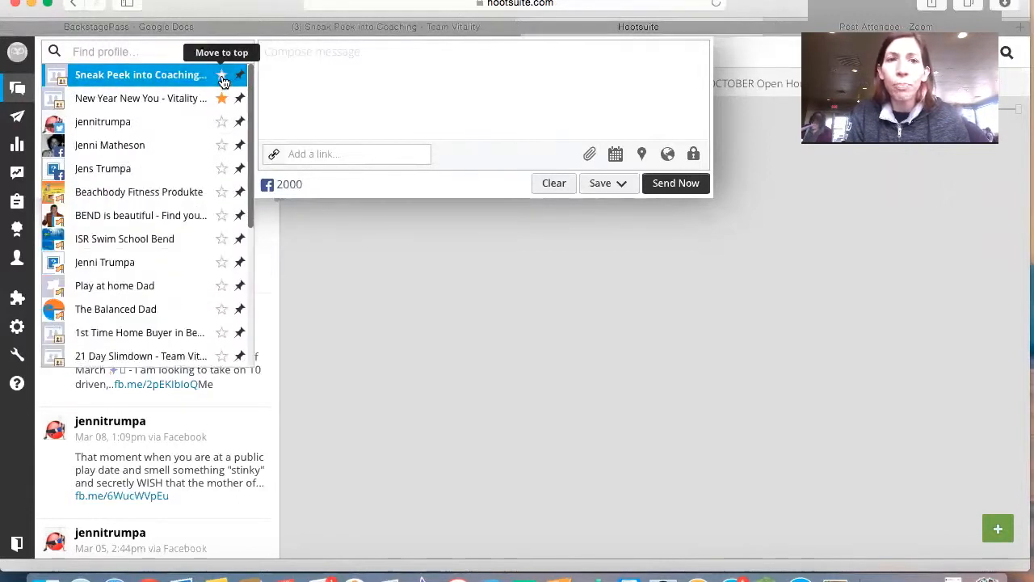
{"action": "left_click", "coordinate": [222, 74]}
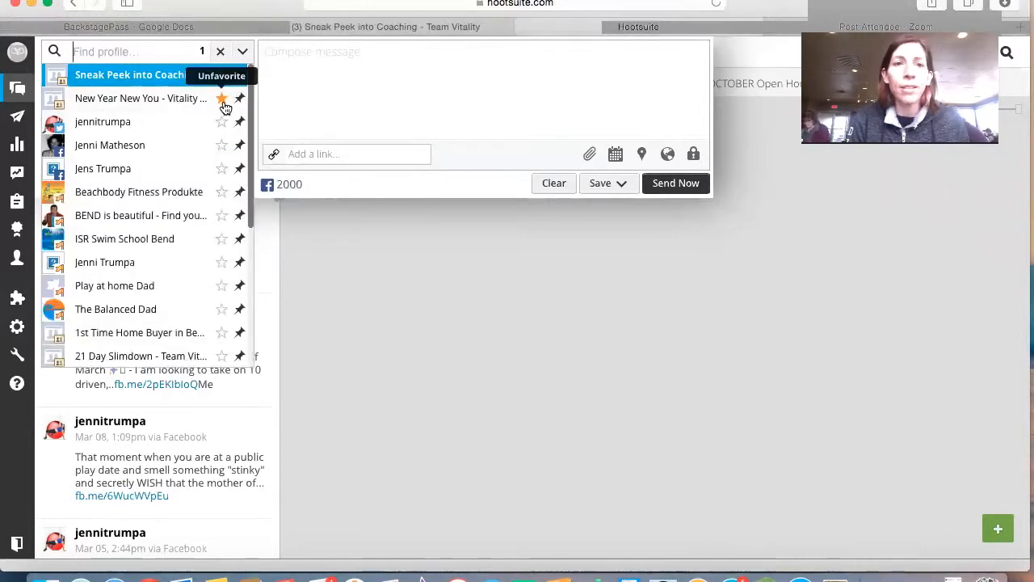
{"action": "left_click", "coordinate": [105, 121]}
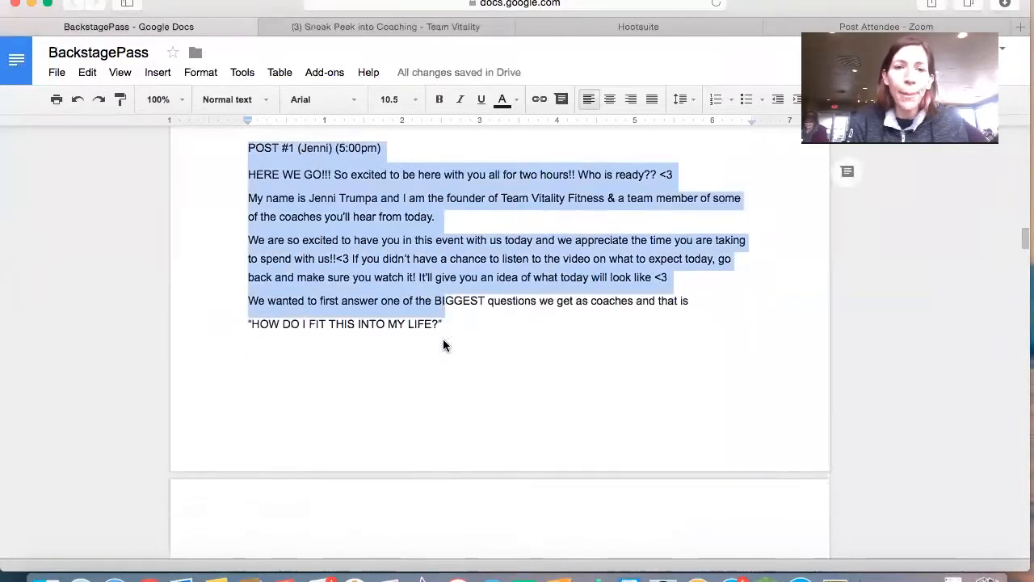
Scroll the BackstagePass document to the POST #1 text for copying
{"action": "scroll", "scroll_direction": "down", "scroll_amount": 3}
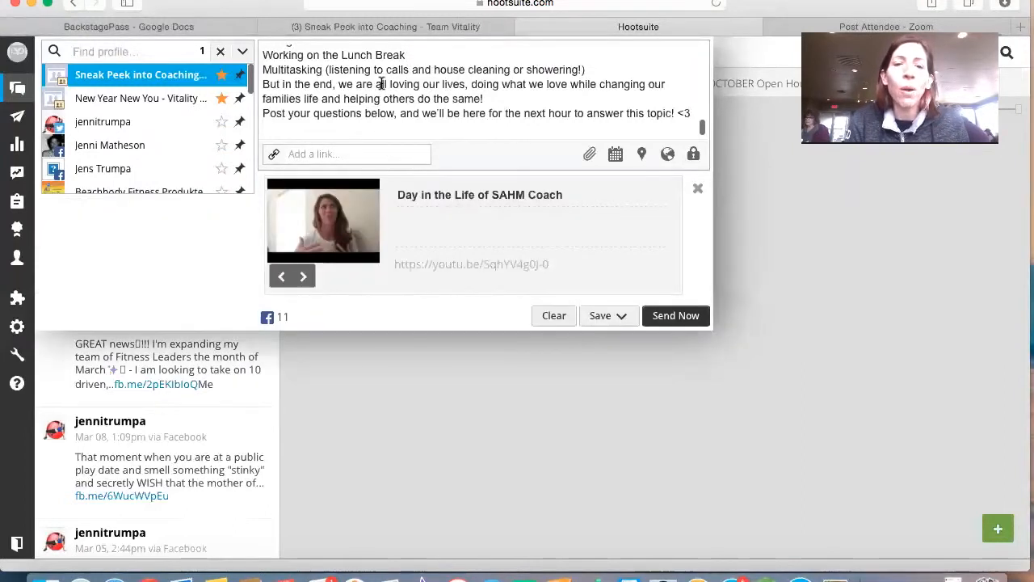
Trim the pasted heading to 'POST #1' by removing '(Jenni) (5:00pm)'
{"action": "scroll", "scroll_direction": "down", "scroll_amount": 3}
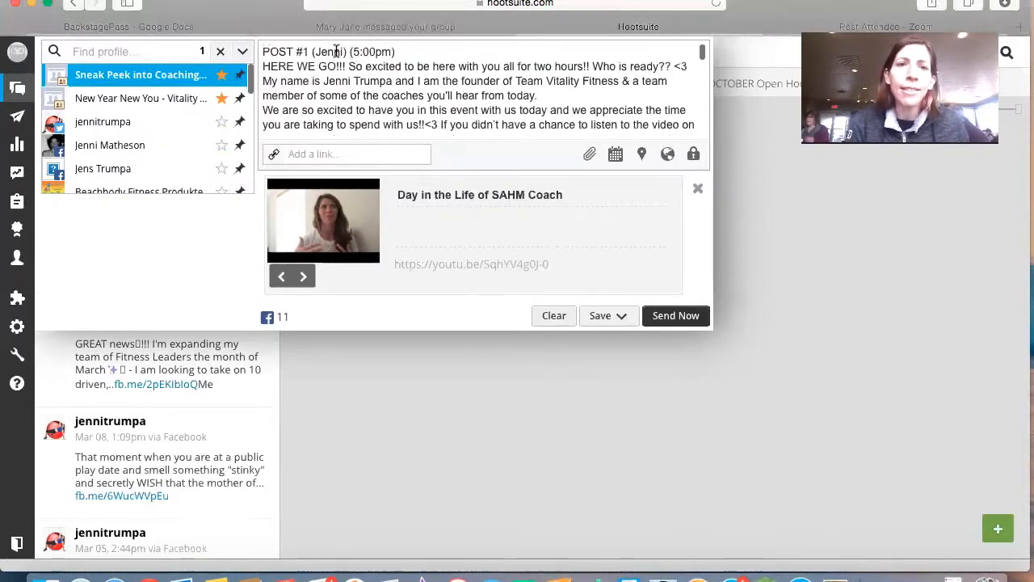
{"action": "double_click", "coordinate": [326, 52]}
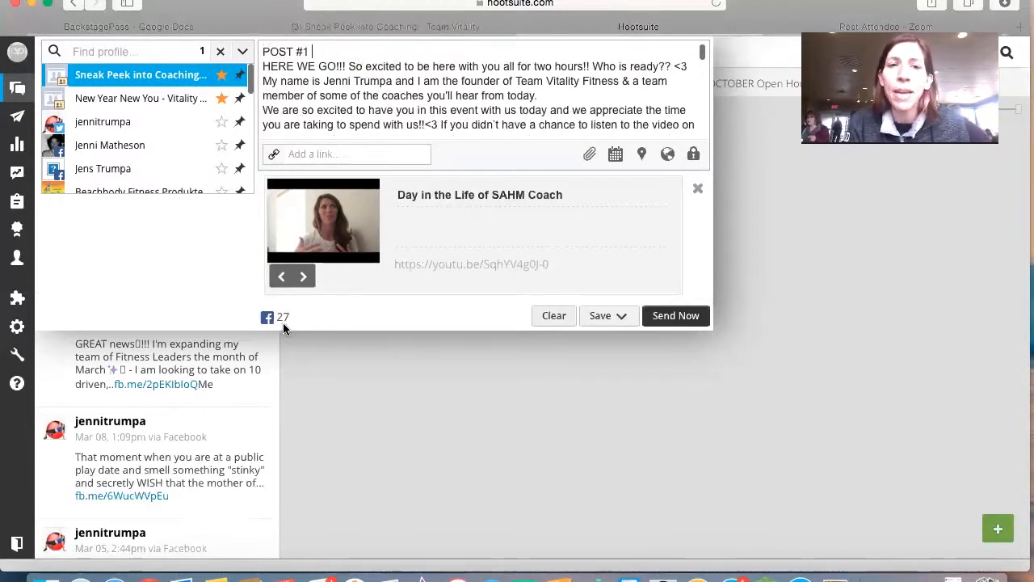
{"action": "mouse_move", "coordinate": [351, 200]}
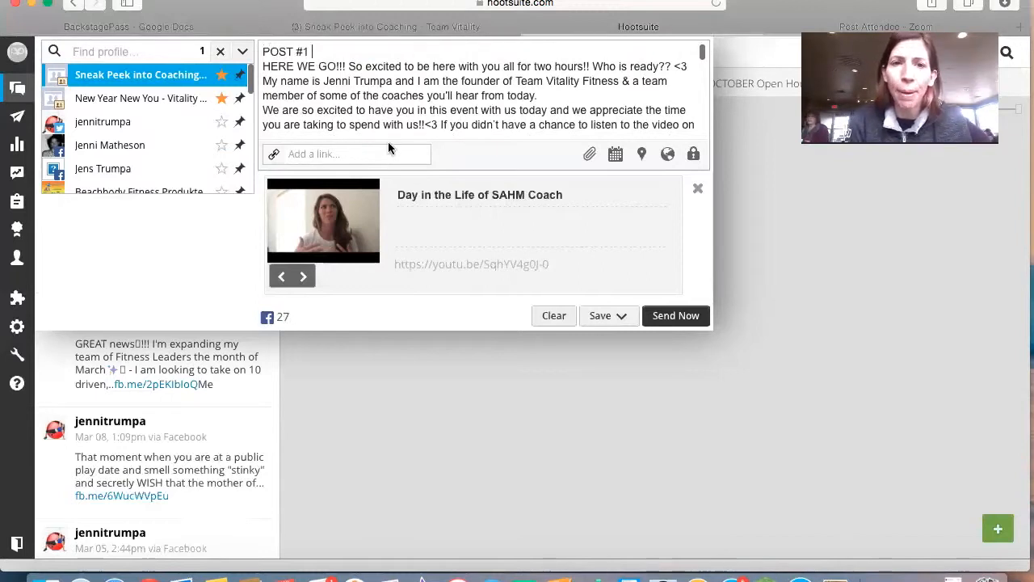
{"action": "mouse_move", "coordinate": [295, 319]}
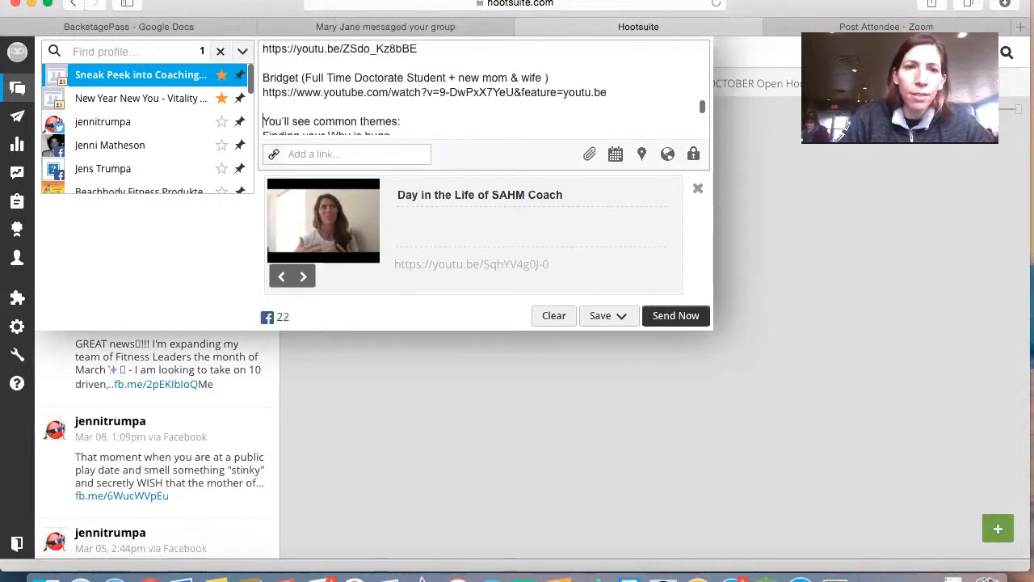
Add a blank line before the closing 'Post your questions below' sentence
{"action": "scroll", "scroll_direction": "down", "scroll_amount": 3}
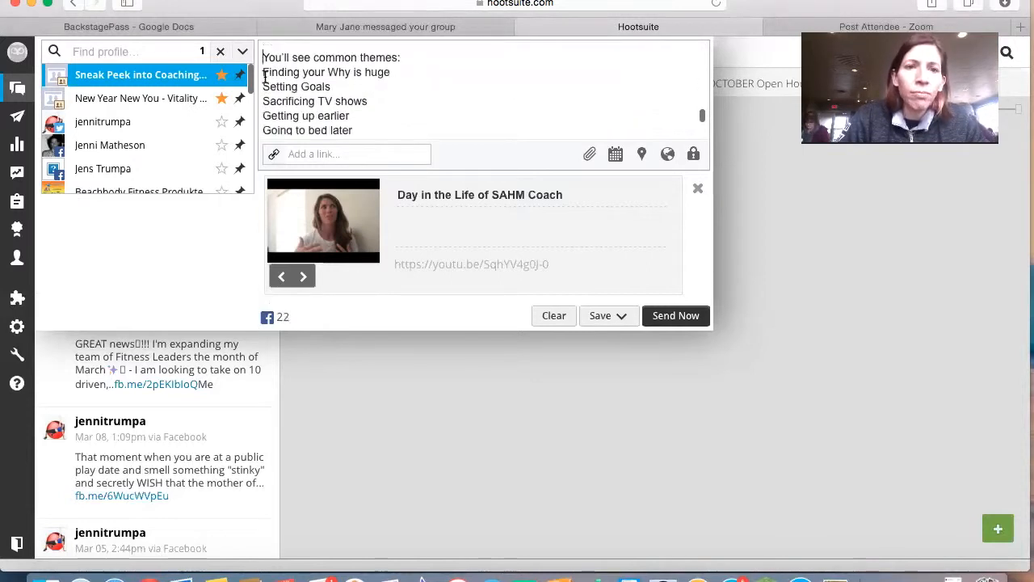
{"action": "scroll", "scroll_direction": "down", "scroll_amount": 3}
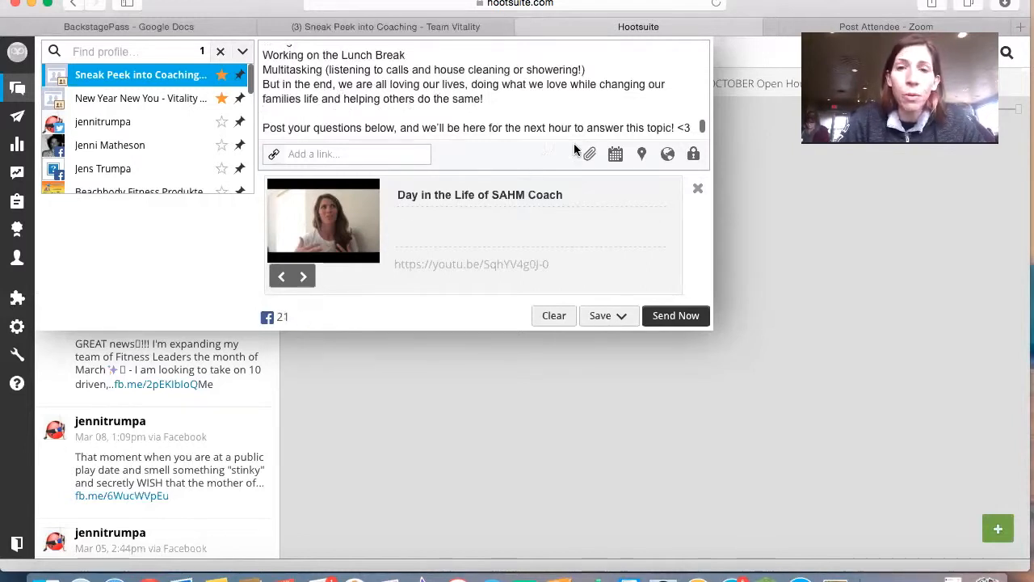
{"action": "mouse_move", "coordinate": [588, 154]}
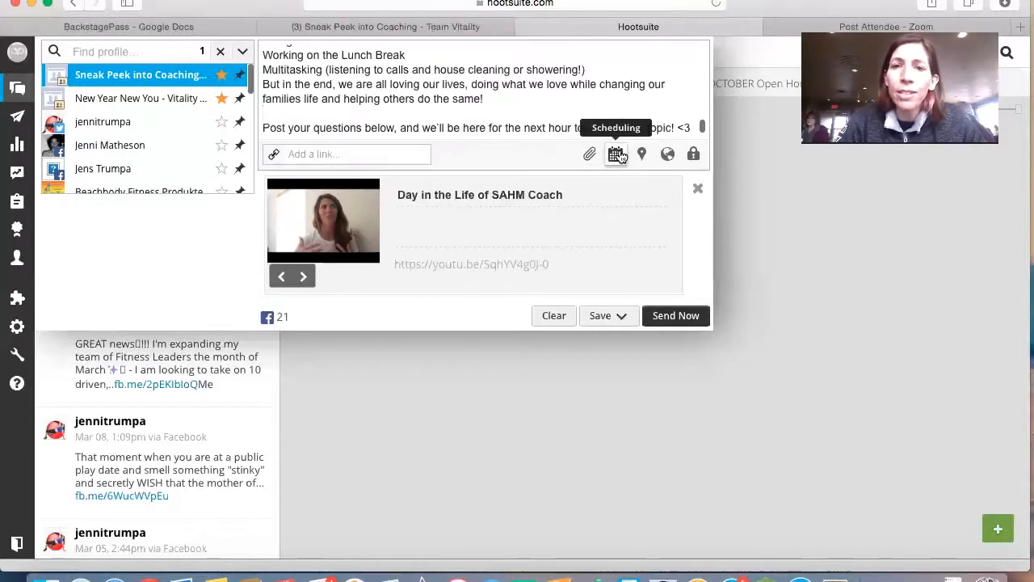
Schedule the YouTube-link group post for 10 March 2016 at 5:00 PM
{"action": "left_click", "coordinate": [616, 154]}
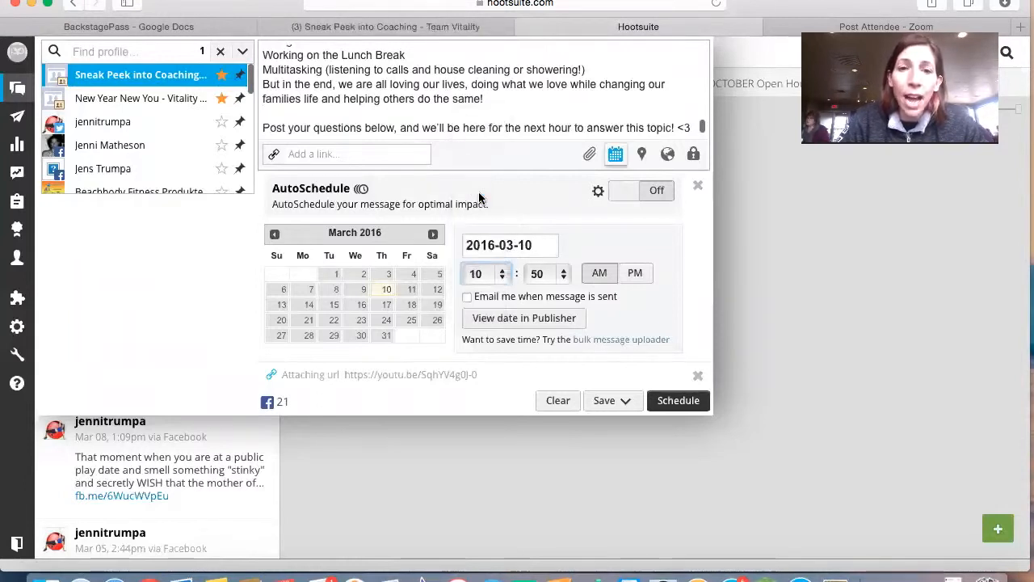
{"action": "left_click", "coordinate": [501, 277]}
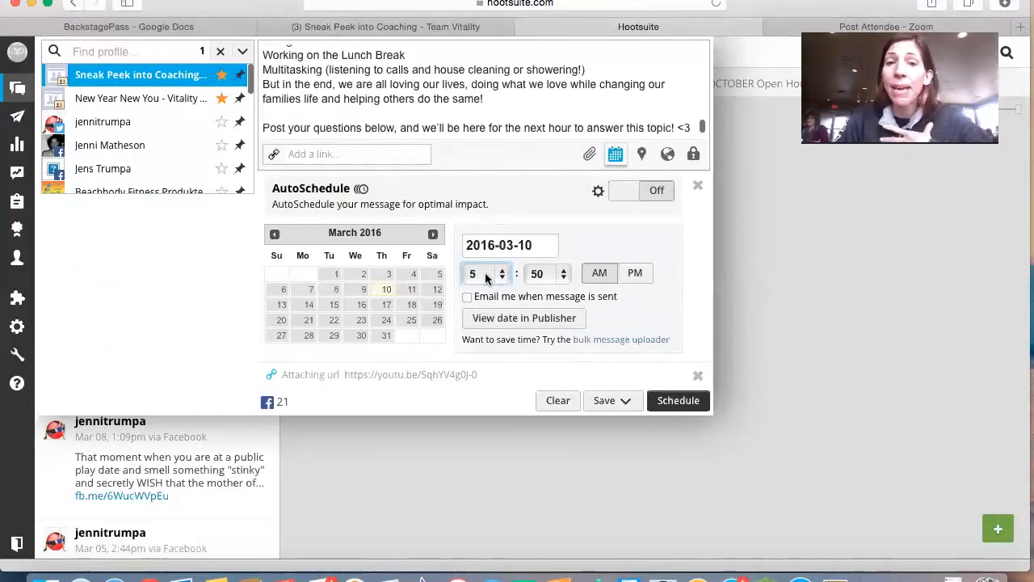
{"action": "left_click", "coordinate": [541, 273]}
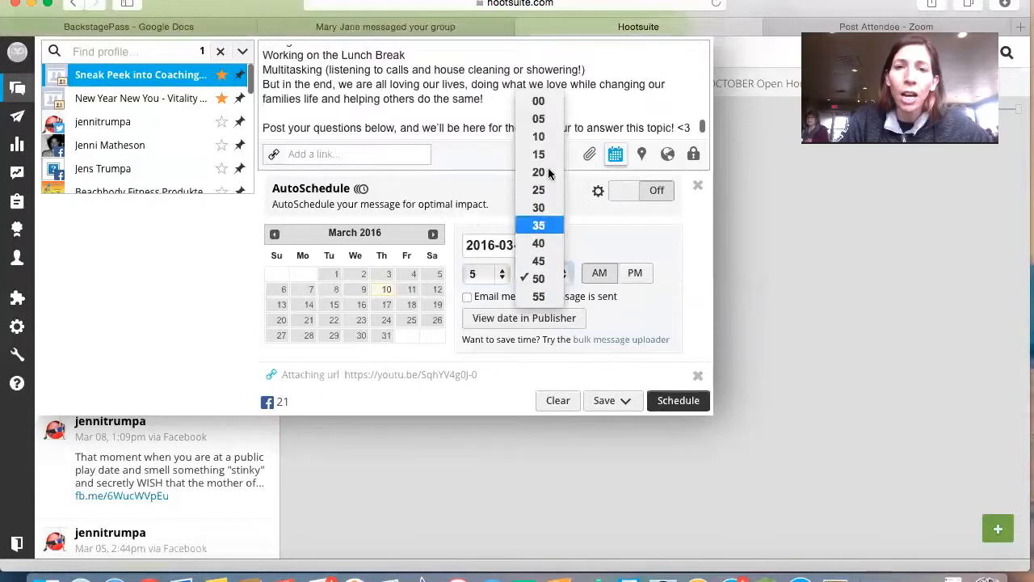
{"action": "left_click", "coordinate": [538, 100]}
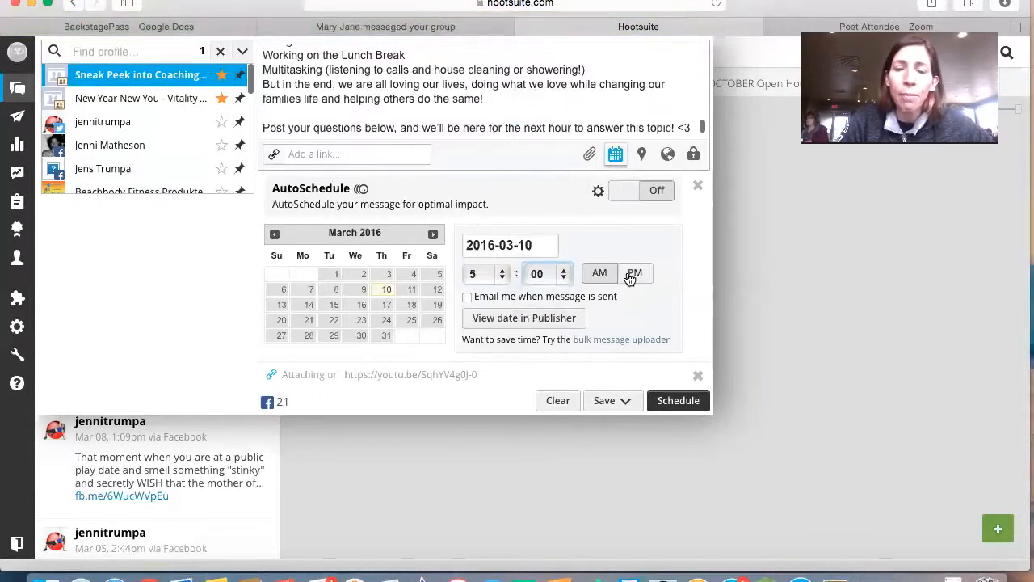
{"action": "left_click", "coordinate": [634, 272]}
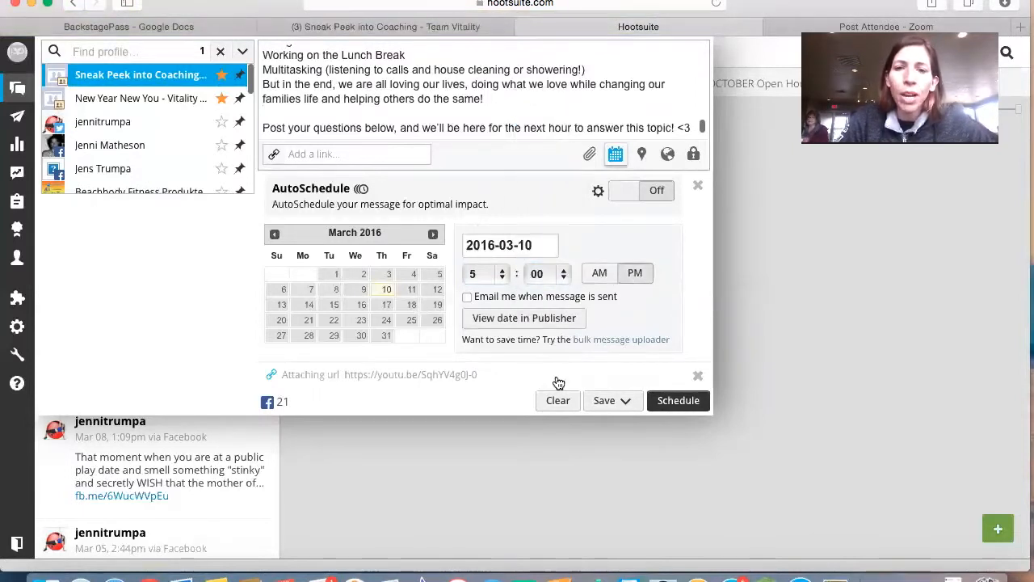
{"action": "mouse_move", "coordinate": [678, 400]}
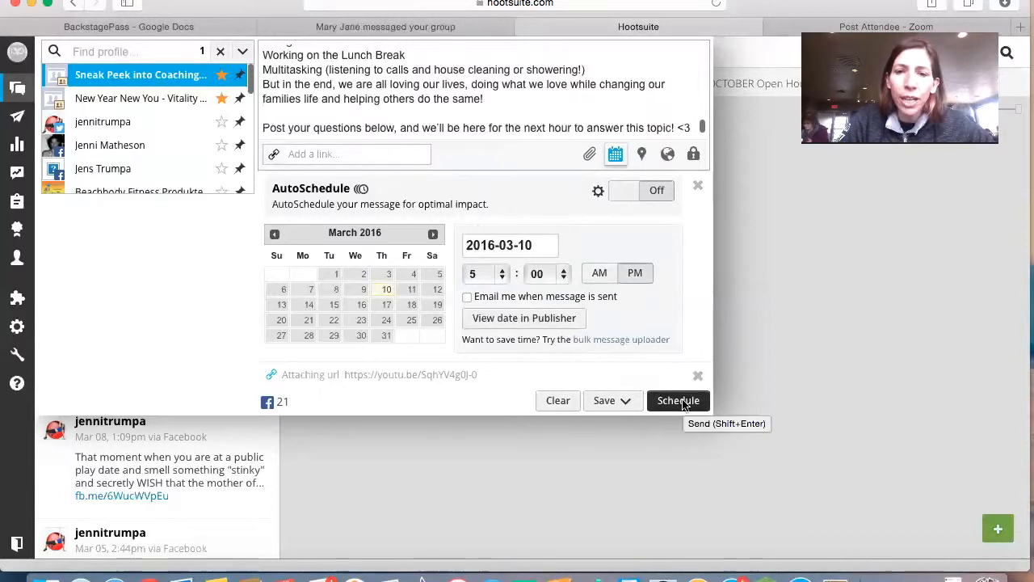
{"action": "left_click", "coordinate": [678, 400]}
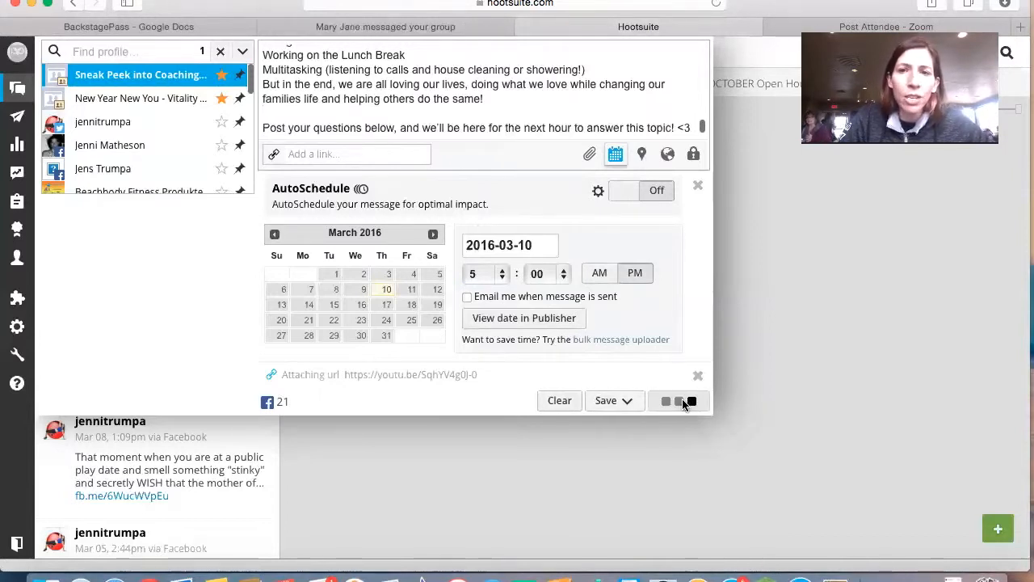
{"action": "left_click", "coordinate": [679, 401]}
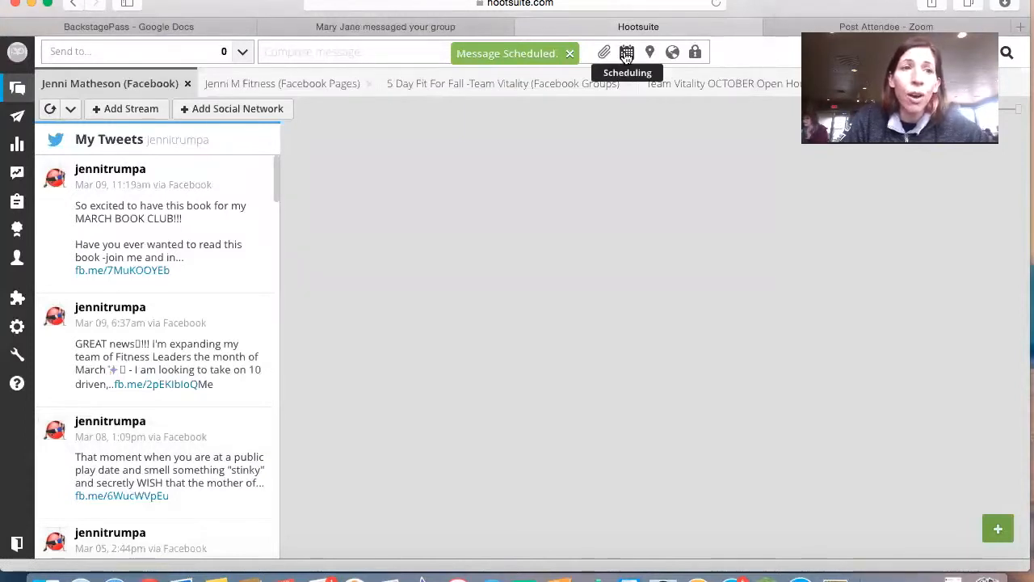
{"action": "mouse_move", "coordinate": [569, 157]}
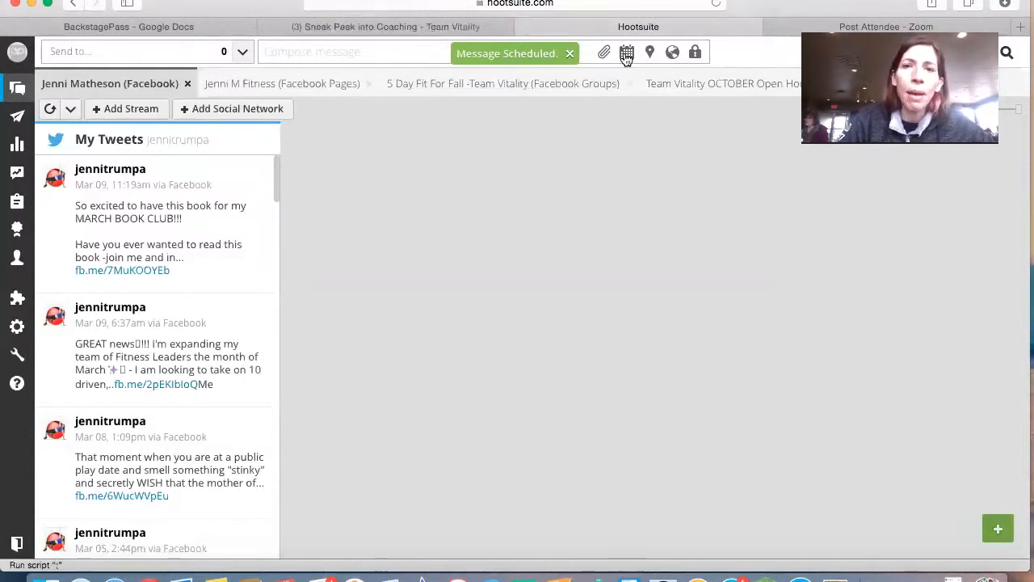
Open a new message's scheduling options, then move on to the account Profile Info settings
{"action": "left_click", "coordinate": [627, 52]}
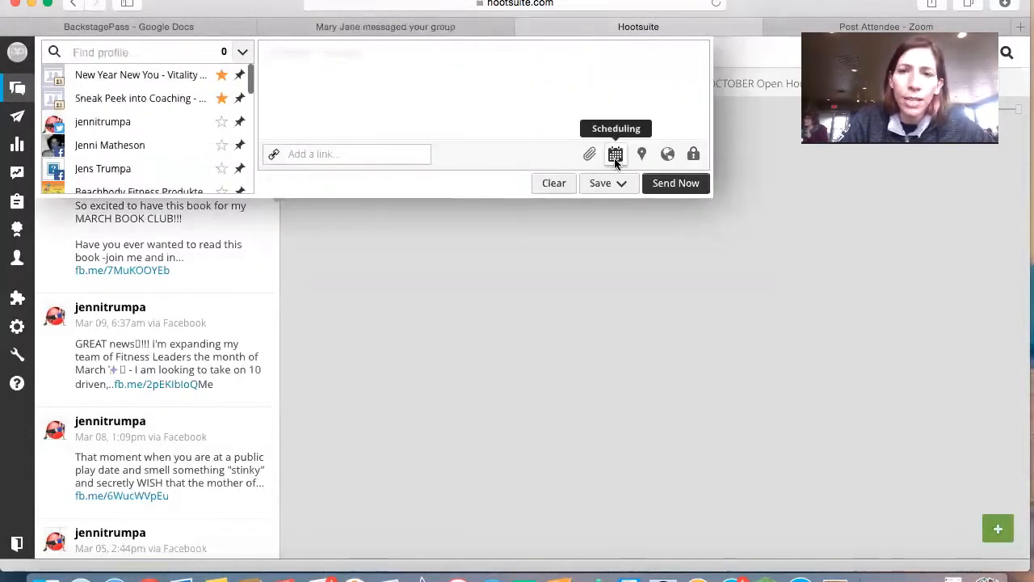
{"action": "left_click", "coordinate": [615, 153]}
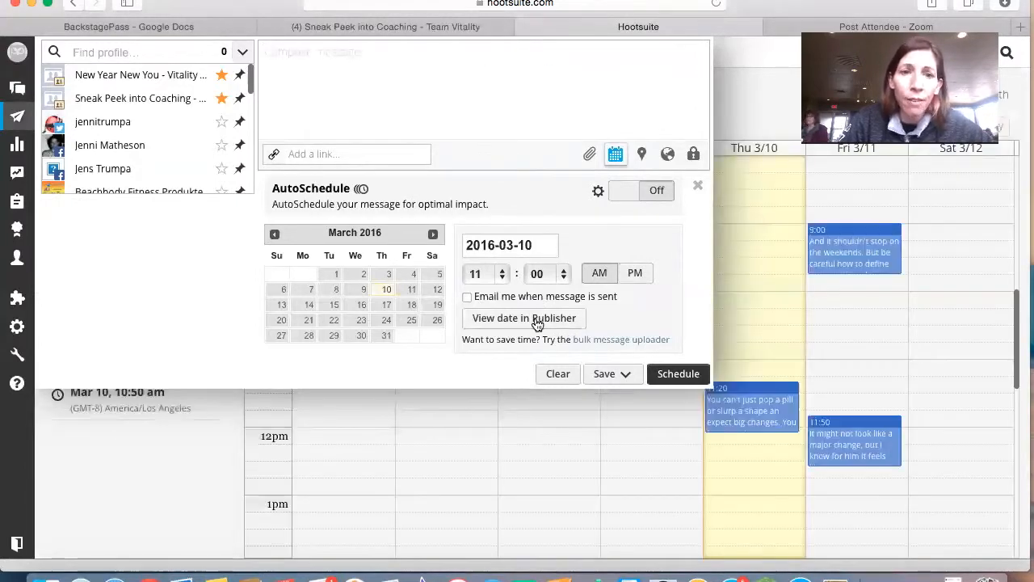
{"action": "scroll", "scroll_direction": "down", "scroll_amount": 3}
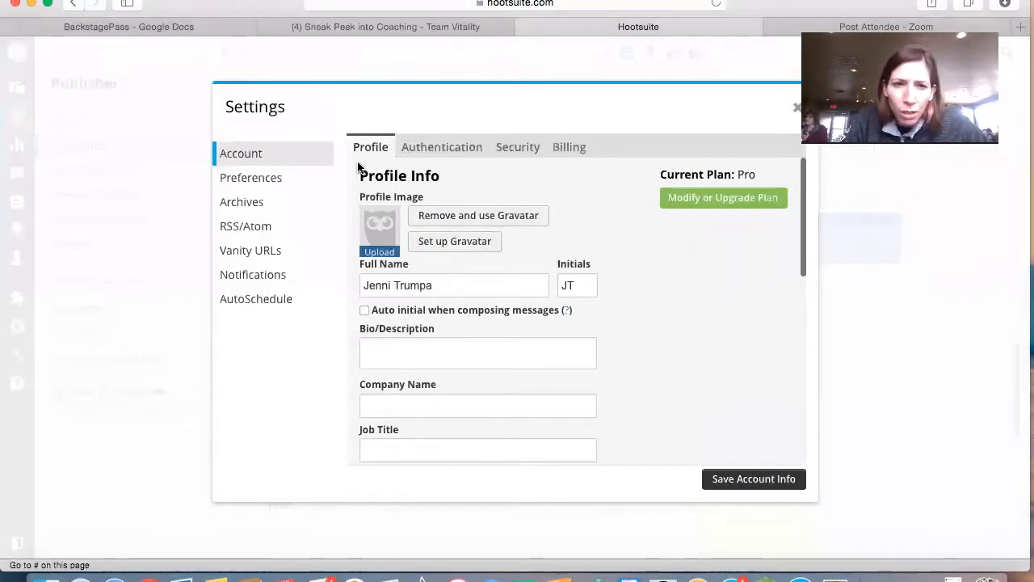
Set the account time zone to US/Los_Angeles and save the account info
{"action": "scroll", "scroll_direction": "down", "scroll_amount": 3}
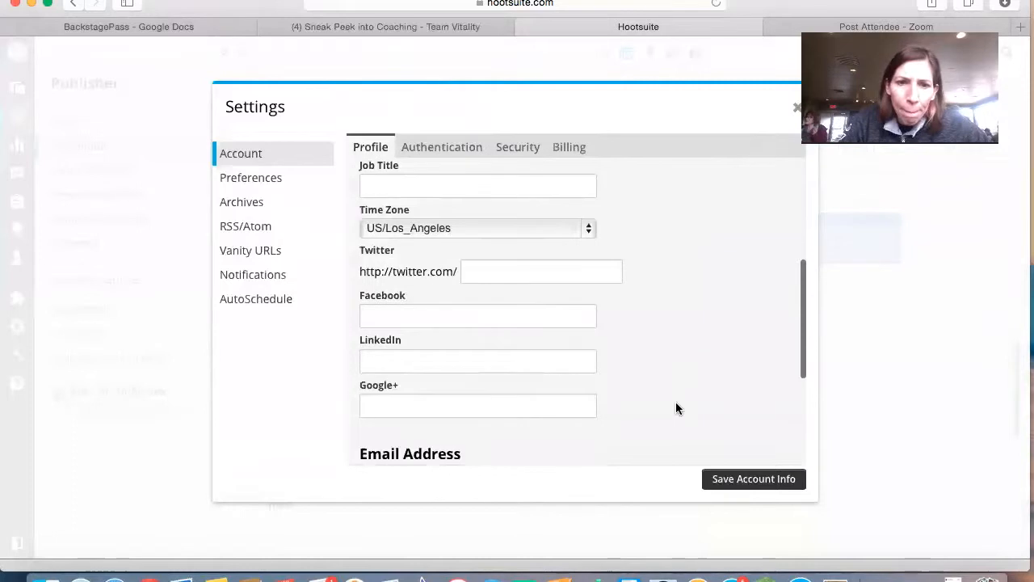
{"action": "scroll", "scroll_direction": "down", "scroll_amount": 3}
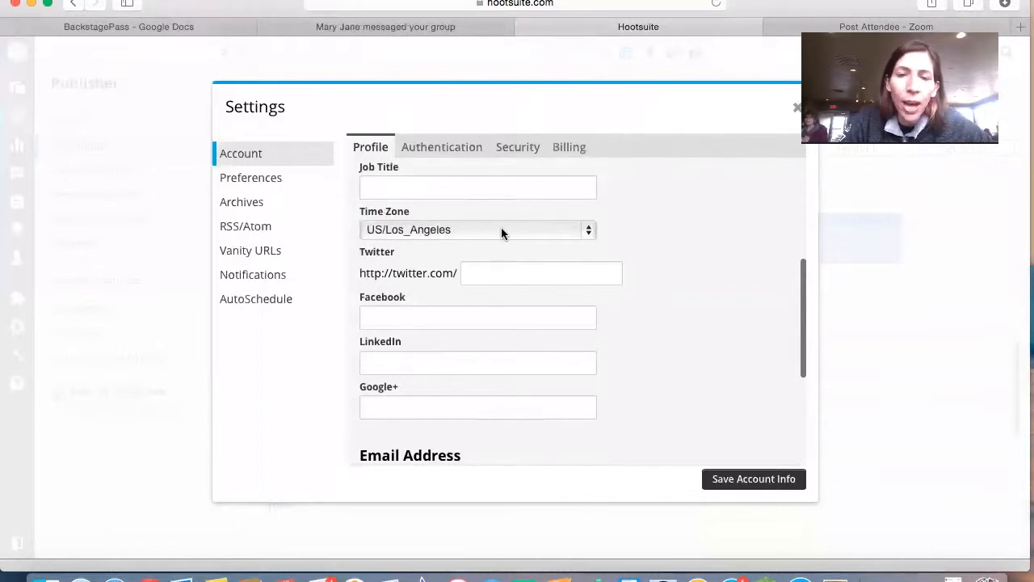
{"action": "left_click", "coordinate": [478, 230]}
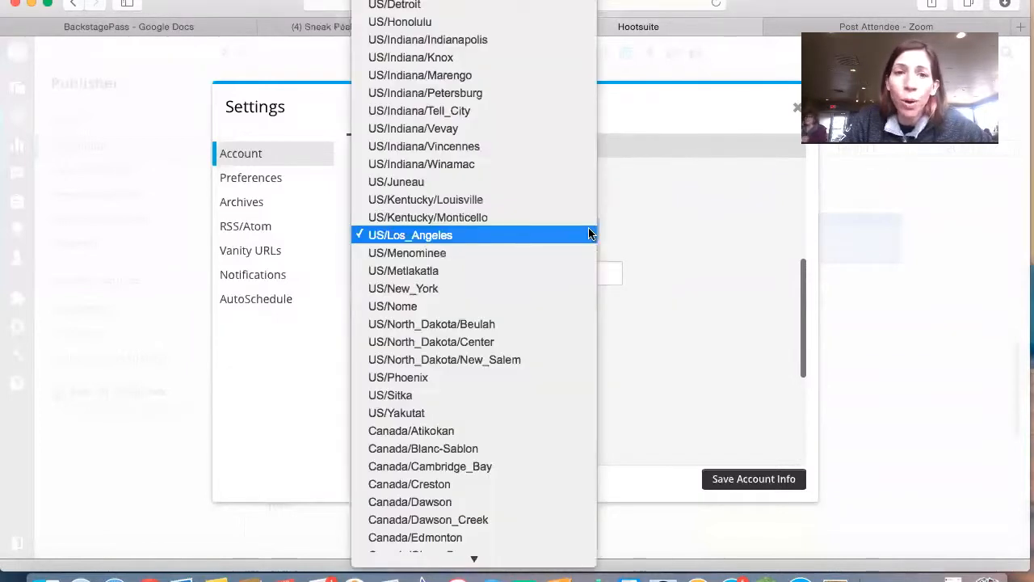
{"action": "mouse_move", "coordinate": [539, 21]}
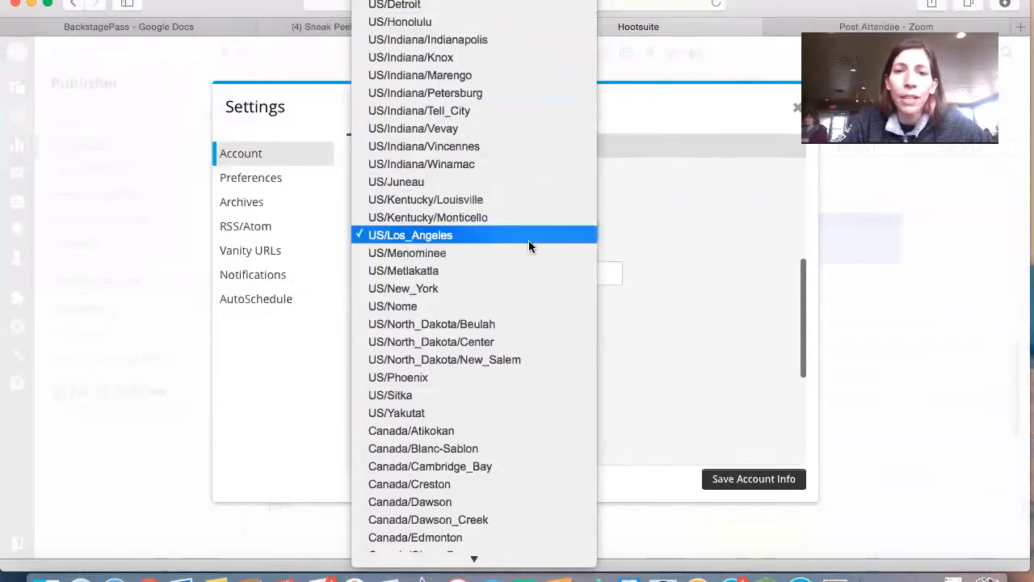
{"action": "left_click", "coordinate": [410, 234]}
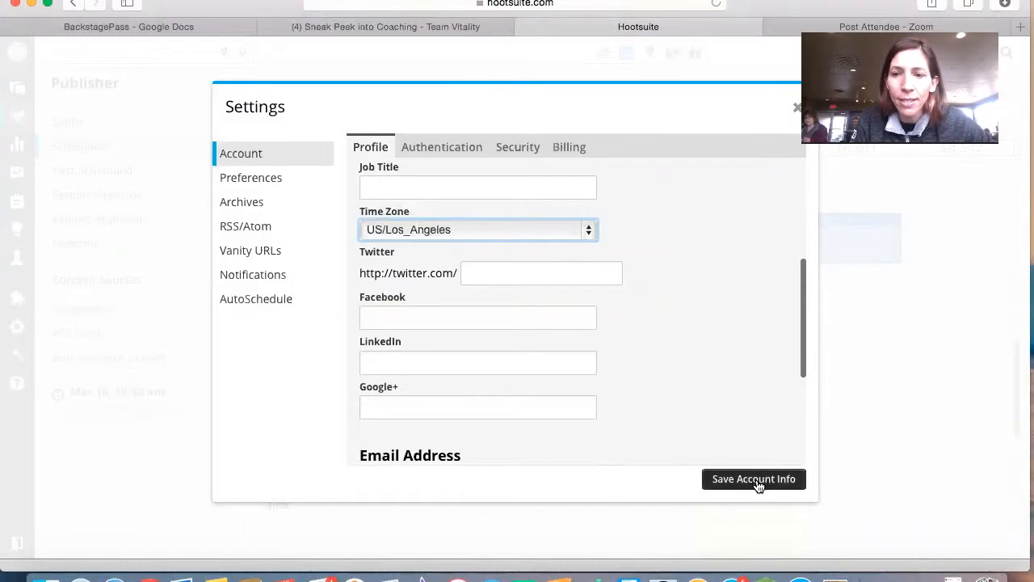
{"action": "left_click", "coordinate": [753, 478]}
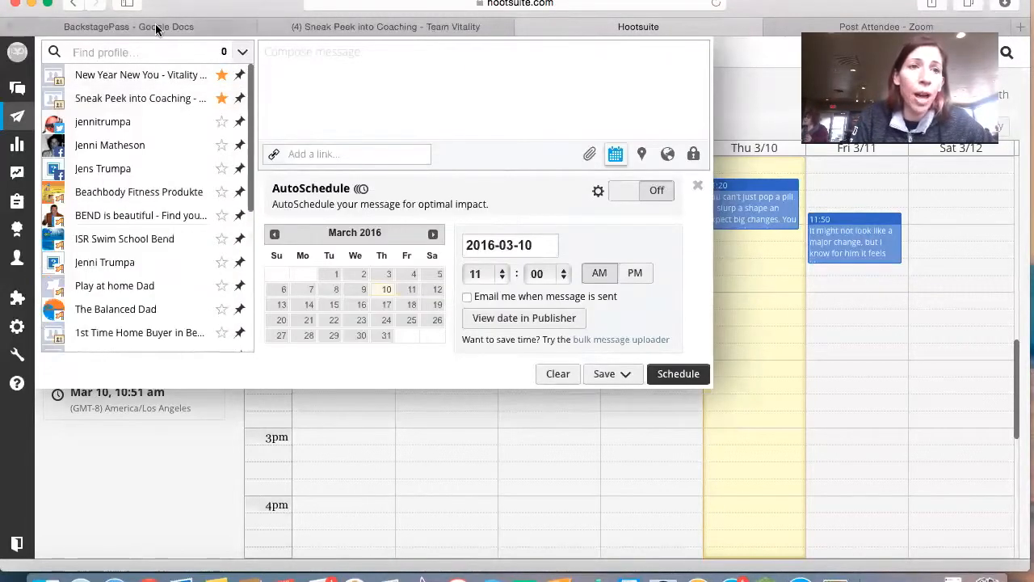
Review Post #2 in the BackstagePass Google Doc, then go to the Sneak Peek into Coaching group
{"action": "left_click", "coordinate": [128, 26]}
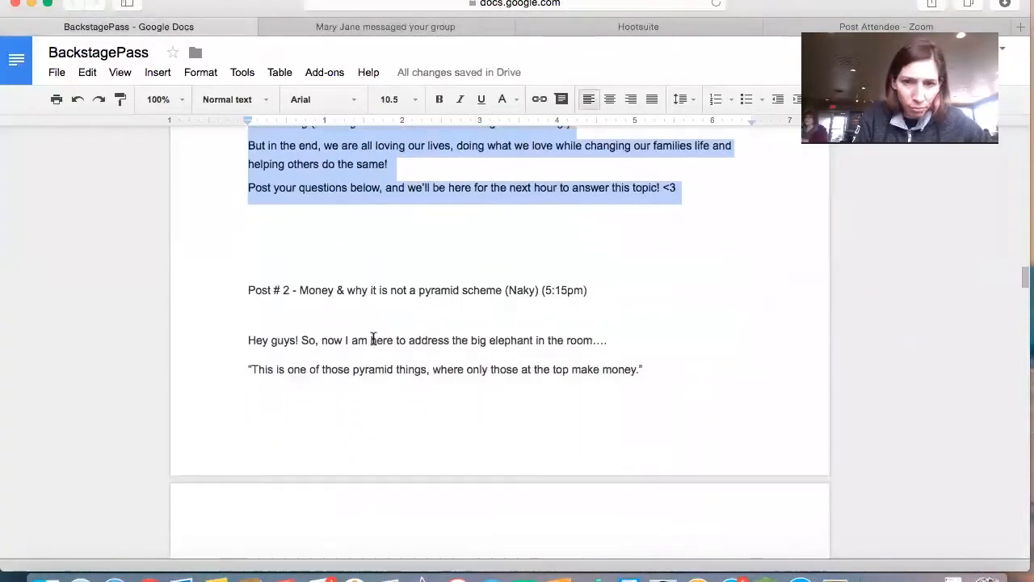
{"action": "scroll", "scroll_direction": "down", "scroll_amount": 3}
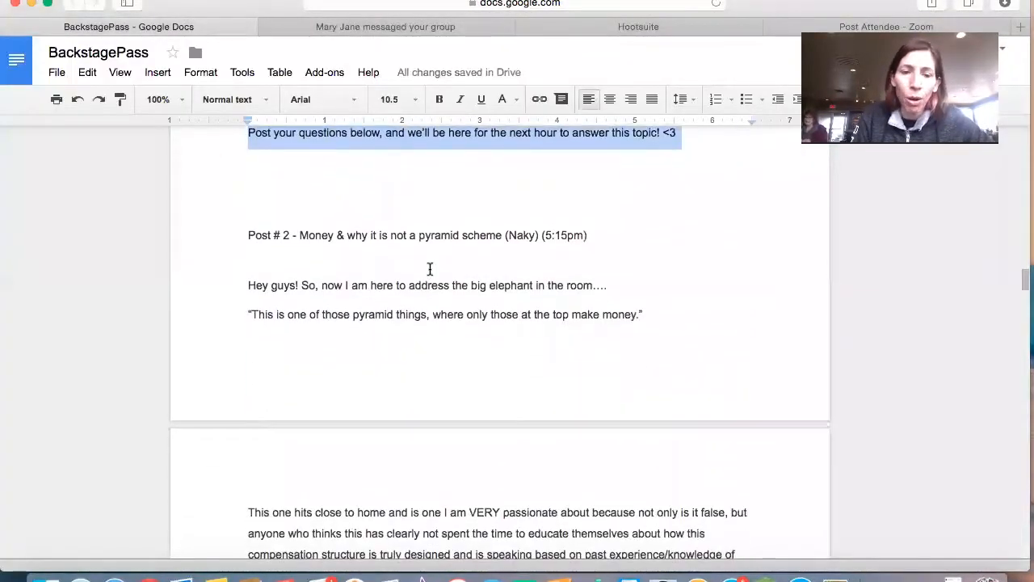
{"action": "scroll", "scroll_direction": "down", "scroll_amount": 3}
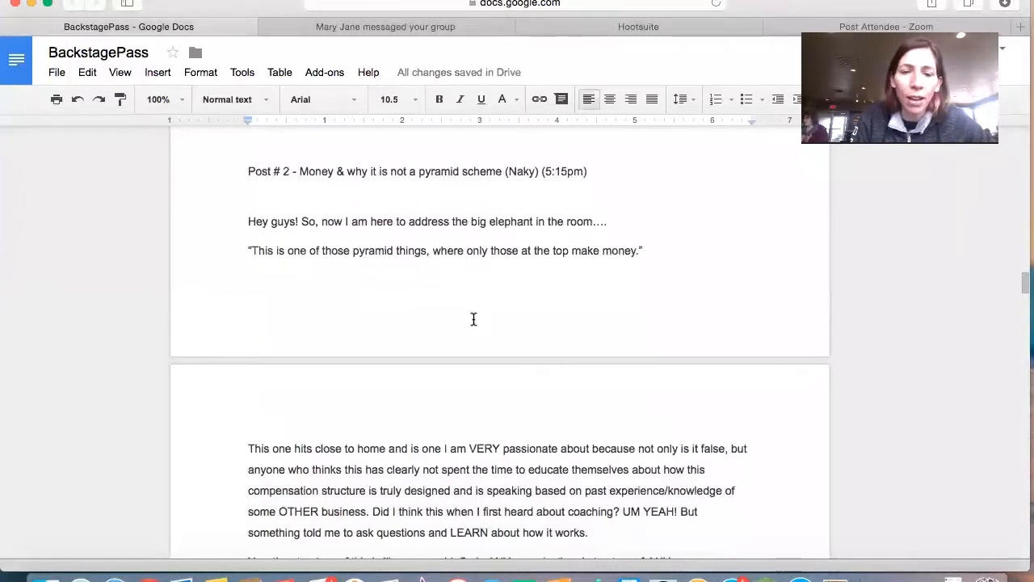
{"action": "scroll", "scroll_direction": "down", "scroll_amount": 3}
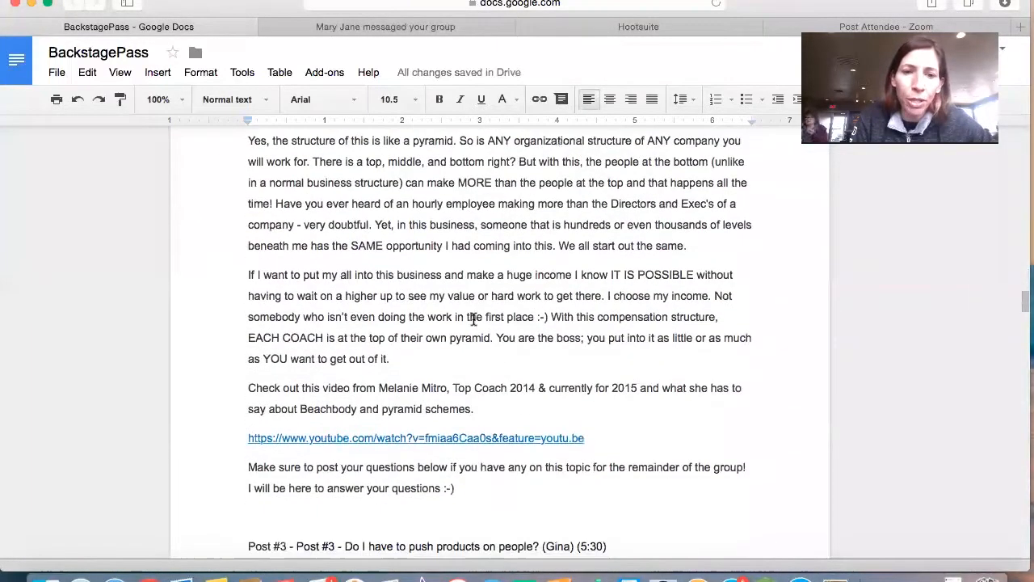
{"action": "scroll", "scroll_direction": "up", "scroll_amount": 3}
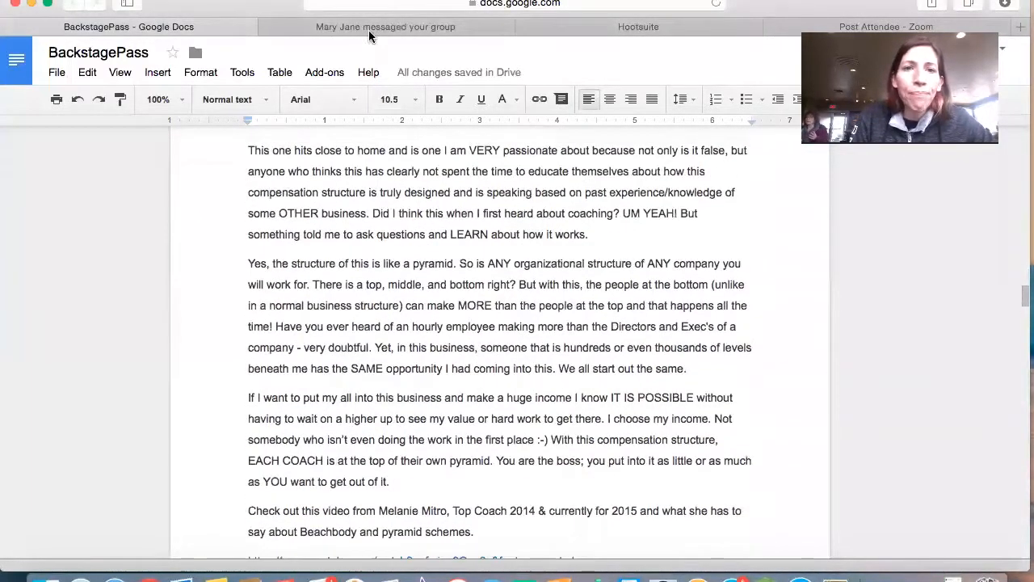
{"action": "left_click", "coordinate": [385, 27]}
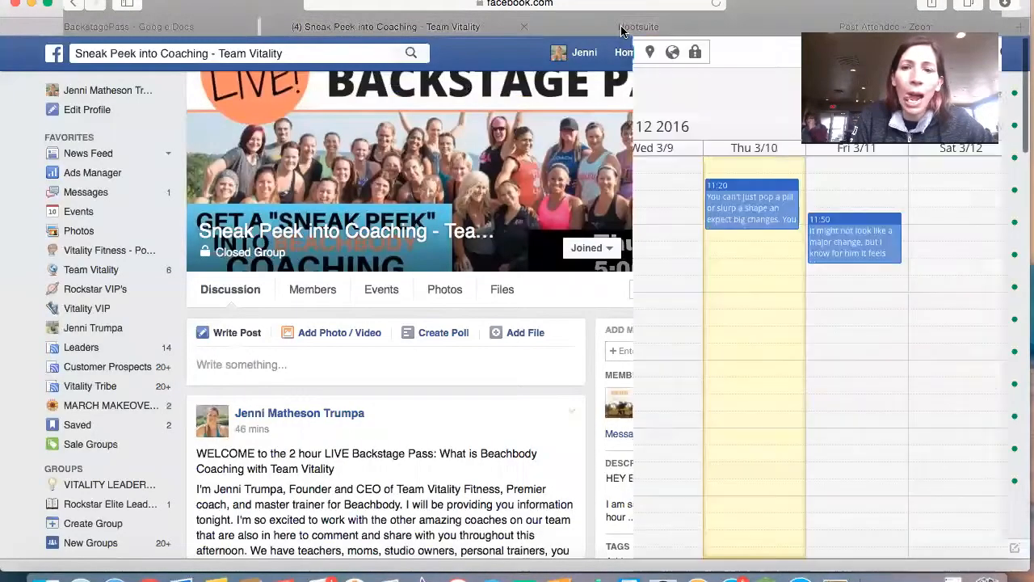
Start a Hootsuite message to the Sneak Peek into Coaching group, keeping 11 AM as the hour
{"action": "left_click", "coordinate": [638, 27]}
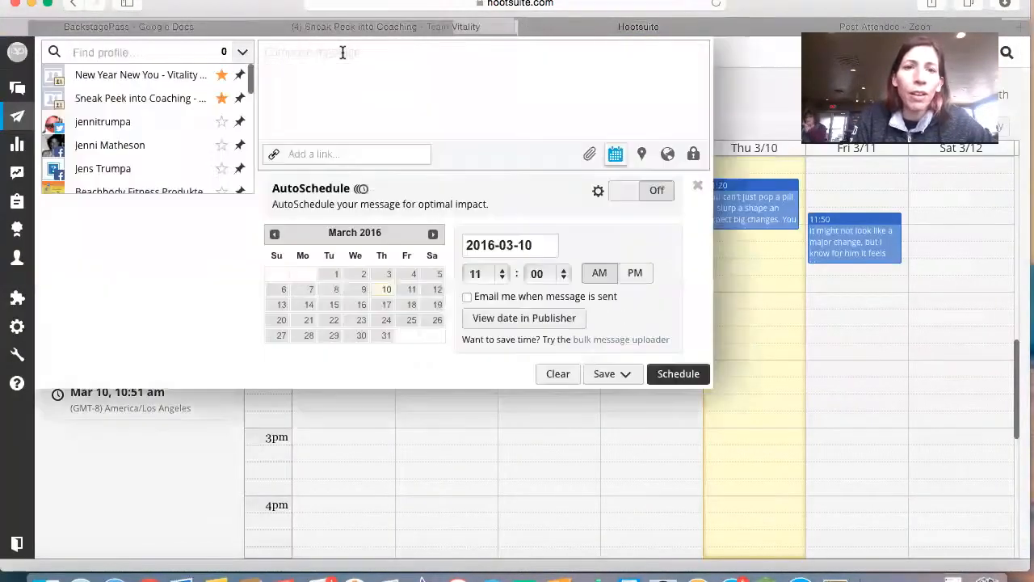
{"action": "left_click", "coordinate": [340, 64]}
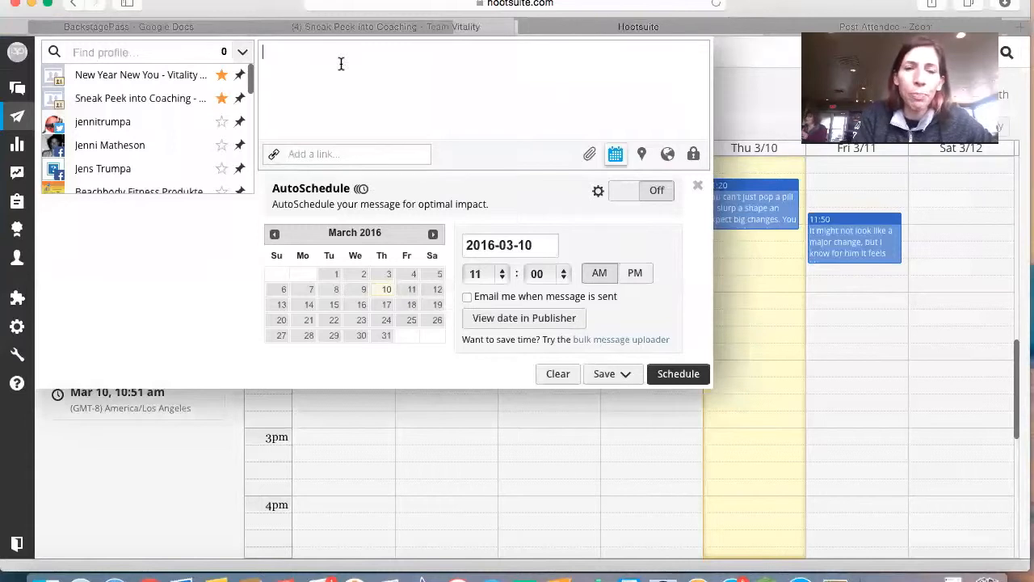
{"action": "left_click", "coordinate": [140, 74]}
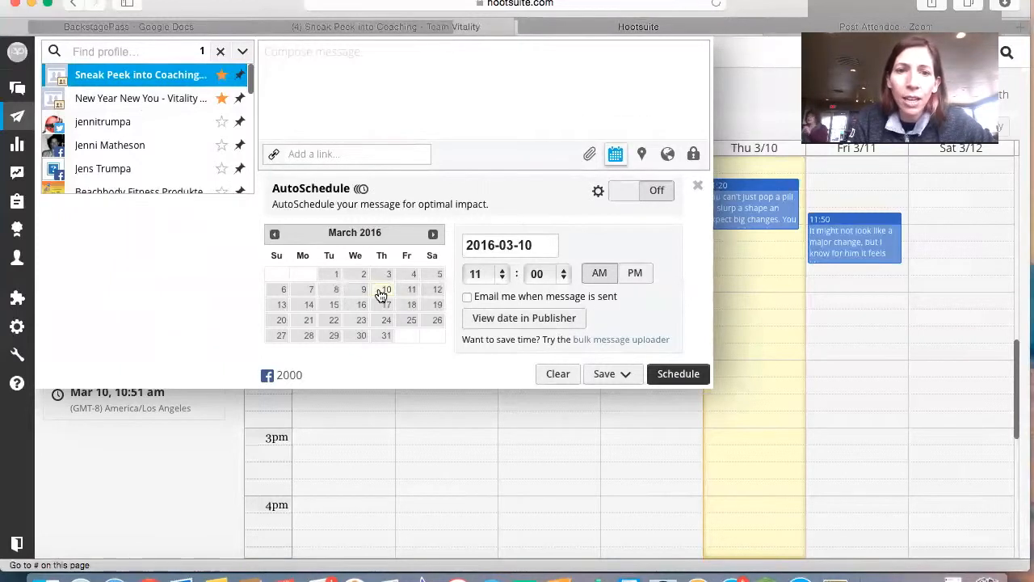
{"action": "left_click", "coordinate": [475, 273]}
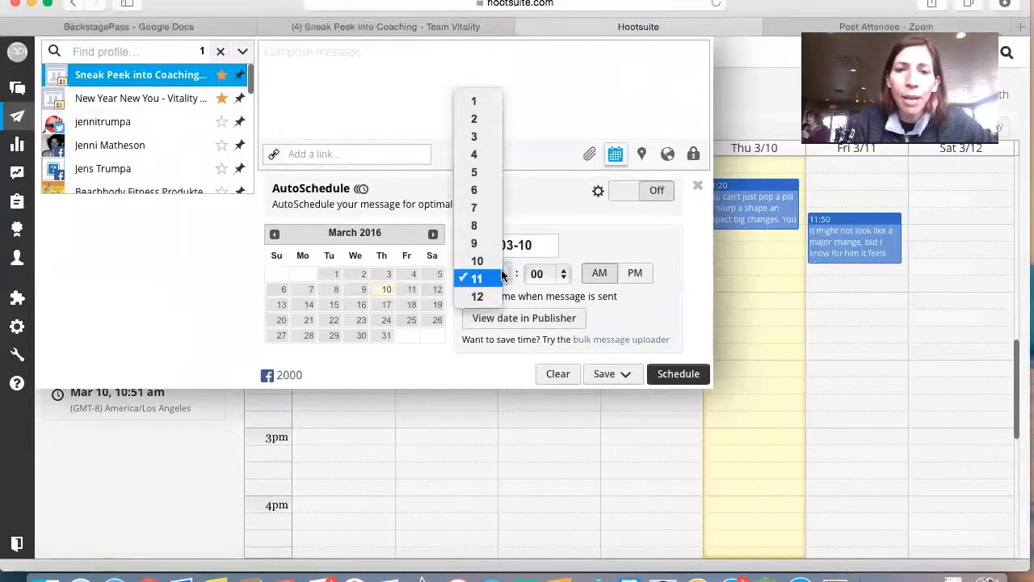
{"action": "left_click", "coordinate": [477, 278]}
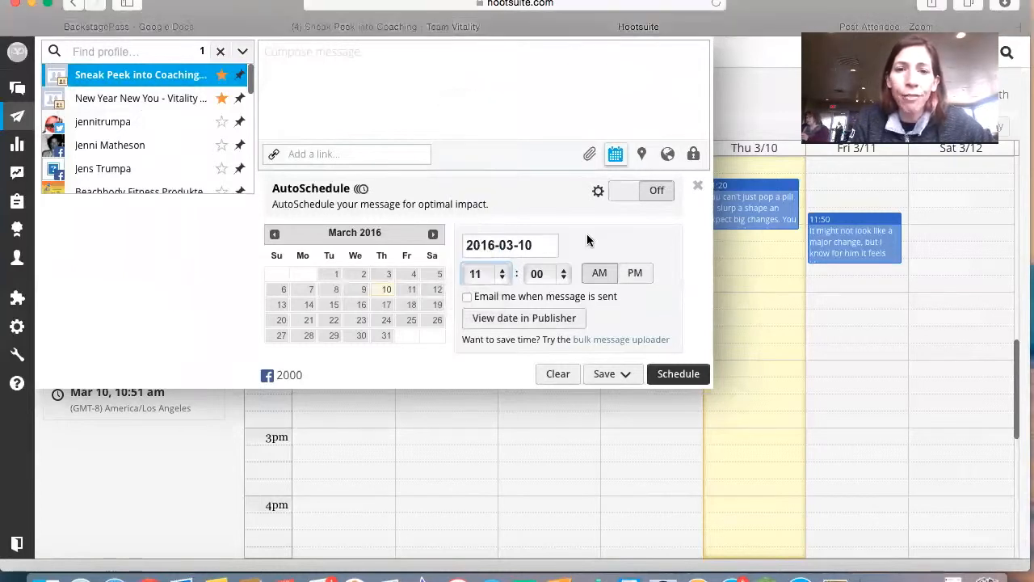
{"action": "mouse_move", "coordinate": [558, 379]}
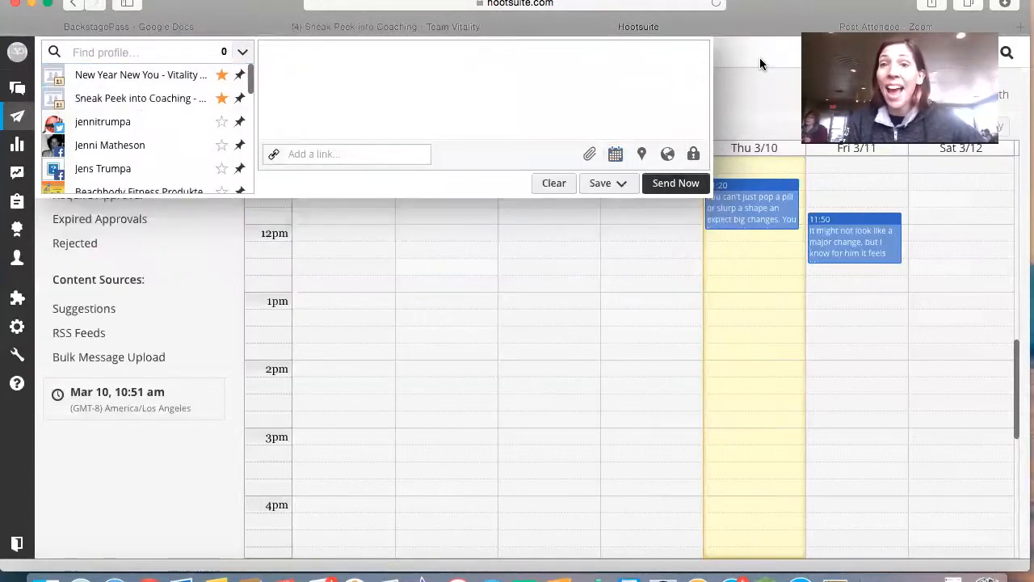
{"action": "mouse_move", "coordinate": [685, 291]}
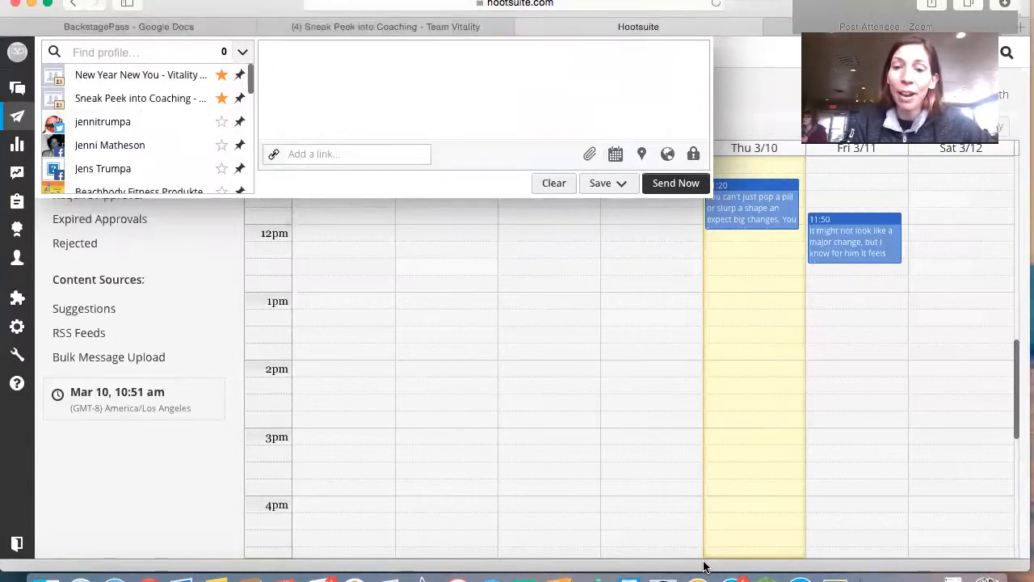
{"action": "mouse_move", "coordinate": [697, 566]}
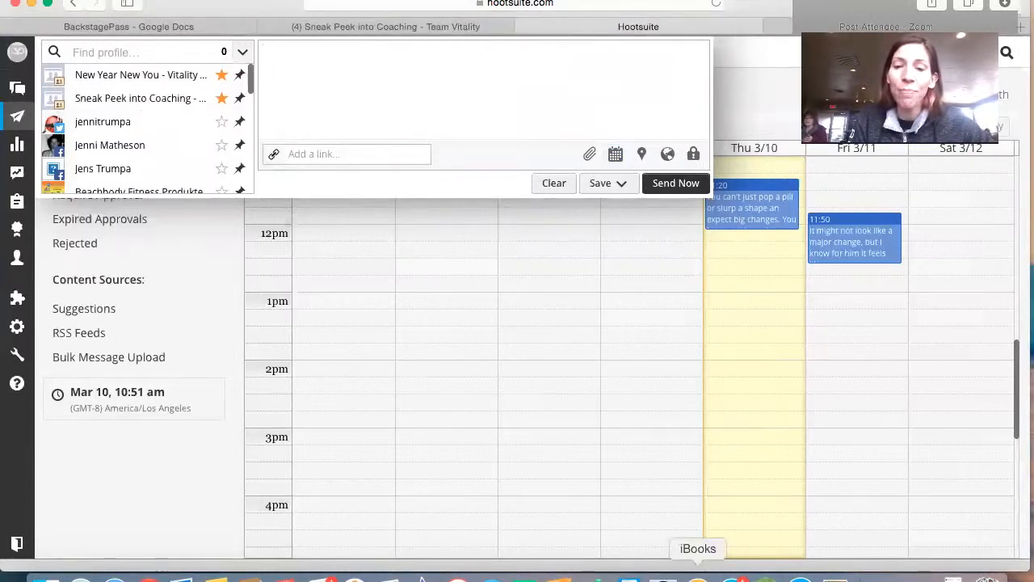